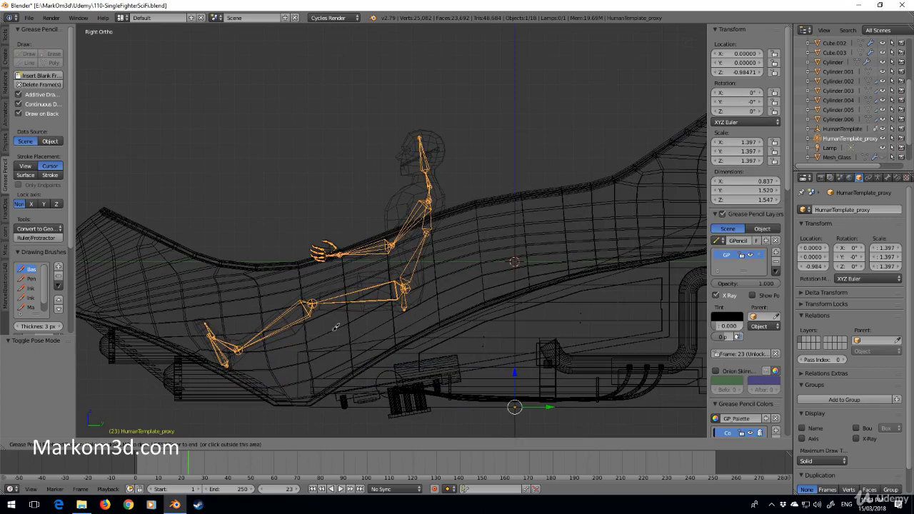
{"action": "mouse_move", "coordinate": [335, 318]}
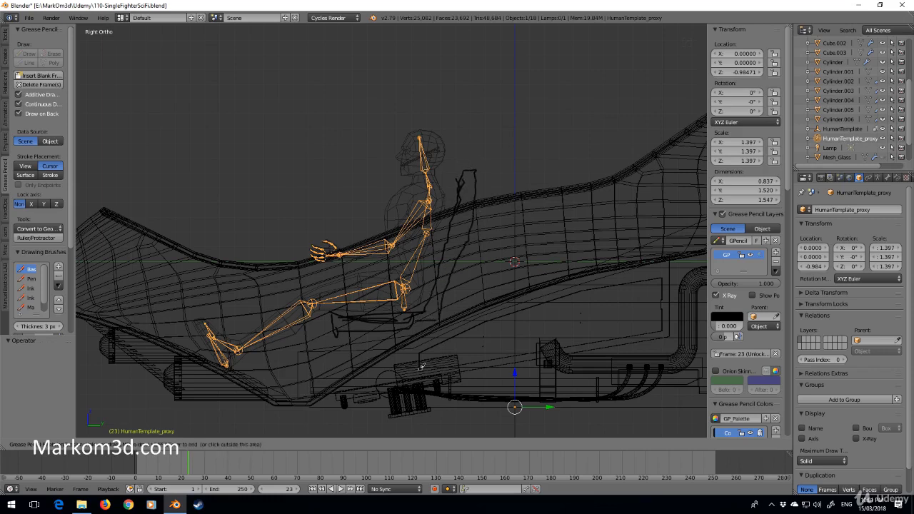
{"action": "mouse_move", "coordinate": [380, 338]}
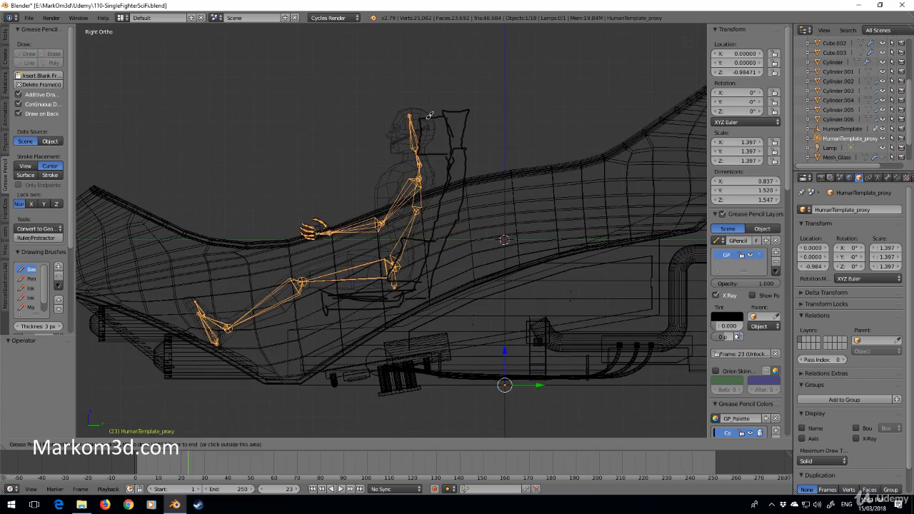
{"action": "mouse_move", "coordinate": [423, 138]}
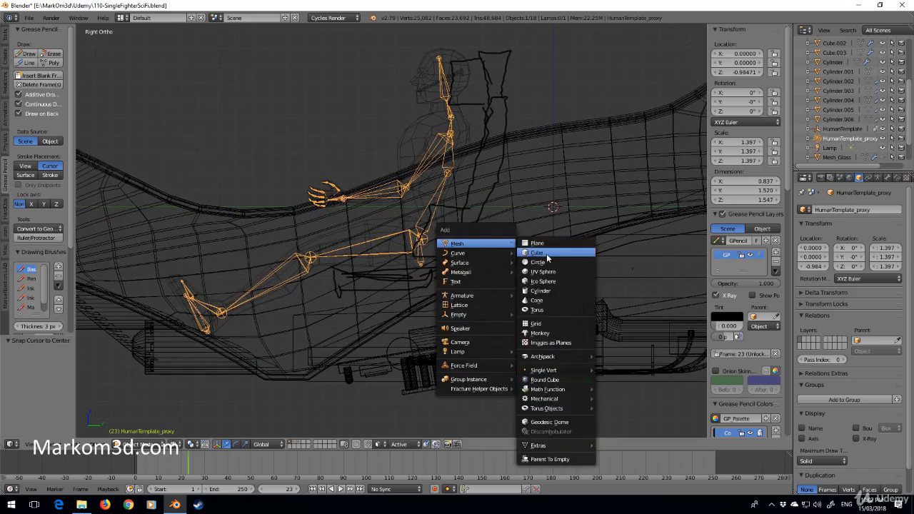
- Add a cube mesh, delete one half's vertices, and mirror the remaining half with a Mirror modifier
{"action": "left_click", "coordinate": [536, 252]}
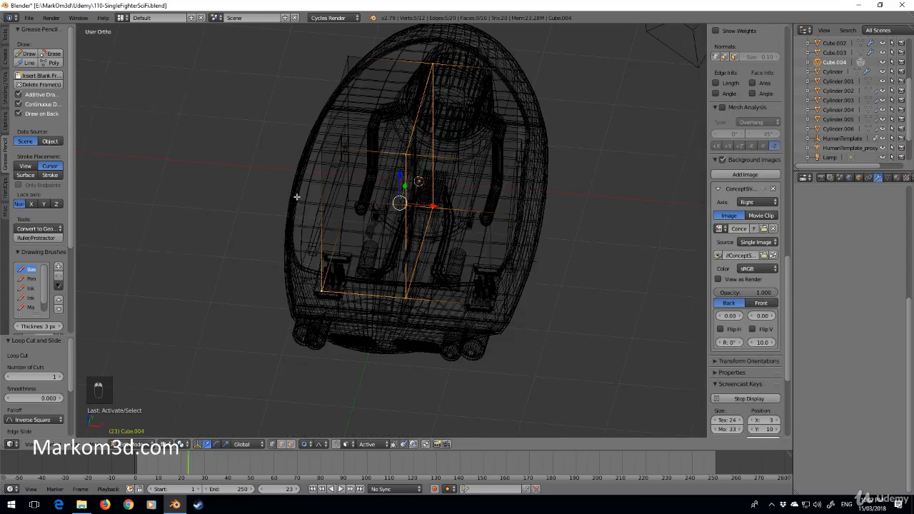
{"action": "key", "text": "Delete"}
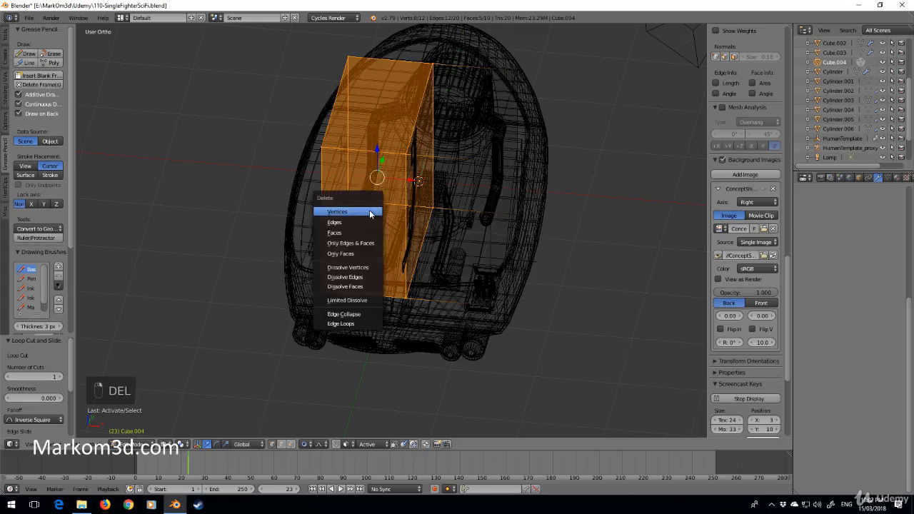
{"action": "left_click", "coordinate": [334, 232]}
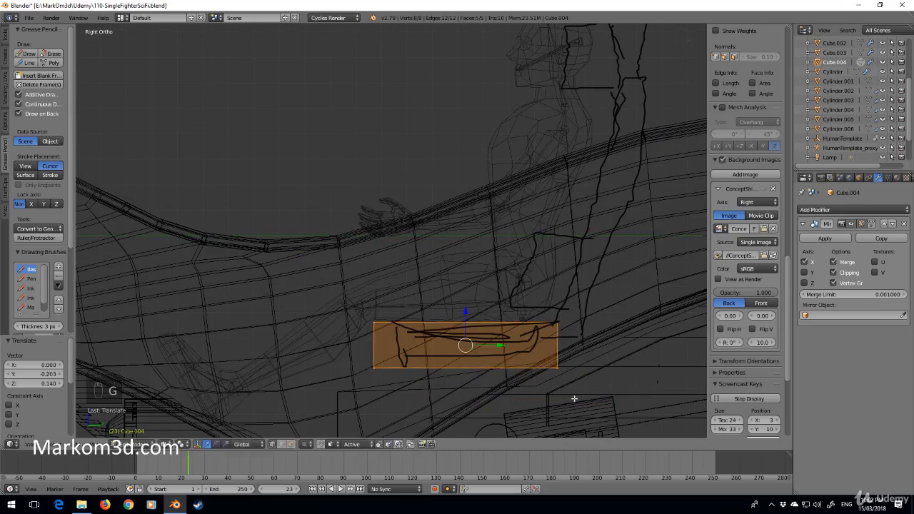
- Position the flat seat slab, then duplicate it and tilt the copy along the backrest sketch
{"action": "key", "text": "s"}
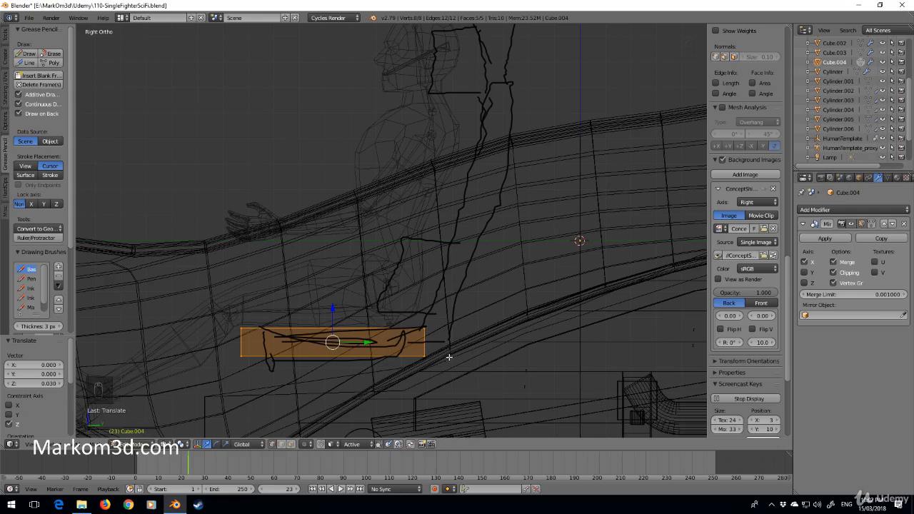
{"action": "key", "text": "shift+d"}
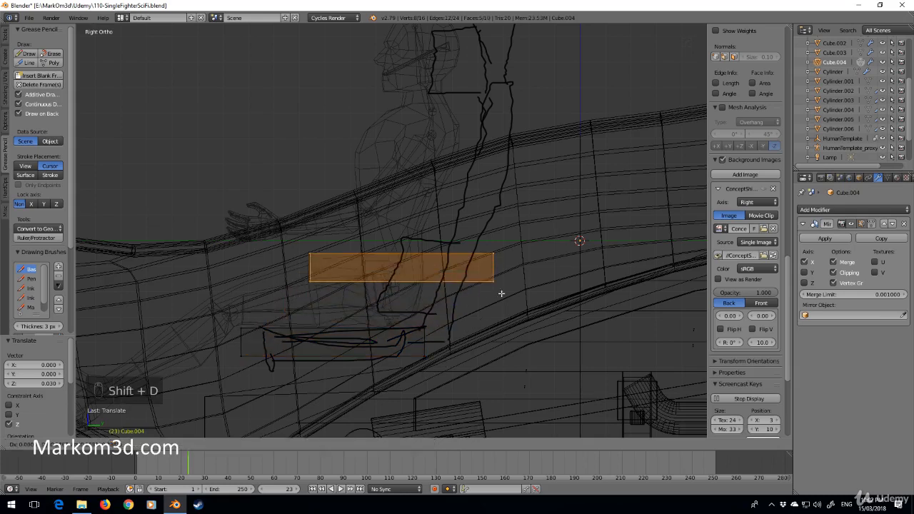
{"action": "left_click_drag", "start_coordinate": [401, 267], "coordinate": [472, 196]}
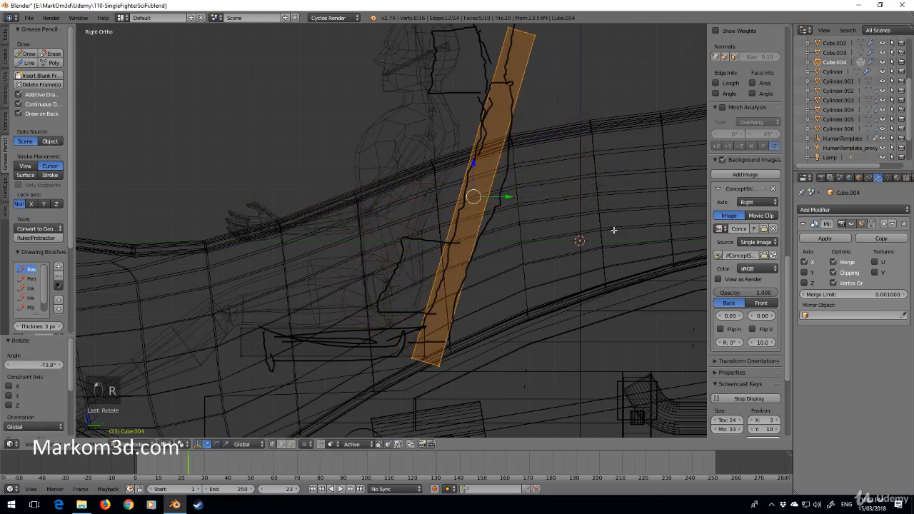
{"action": "key", "text": "ctrl+z"}
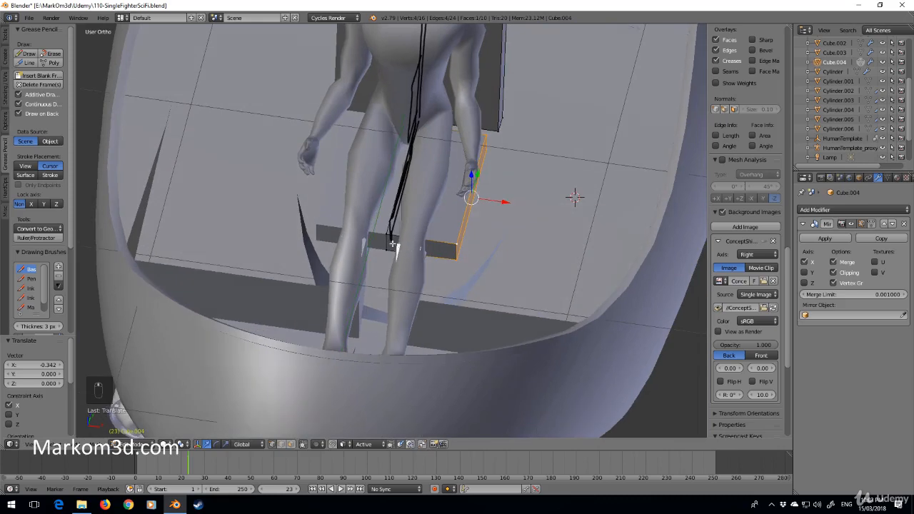
- Push the seat slab's side edge outward along X and check the fit in solid shading
{"action": "key", "text": "Tab"}
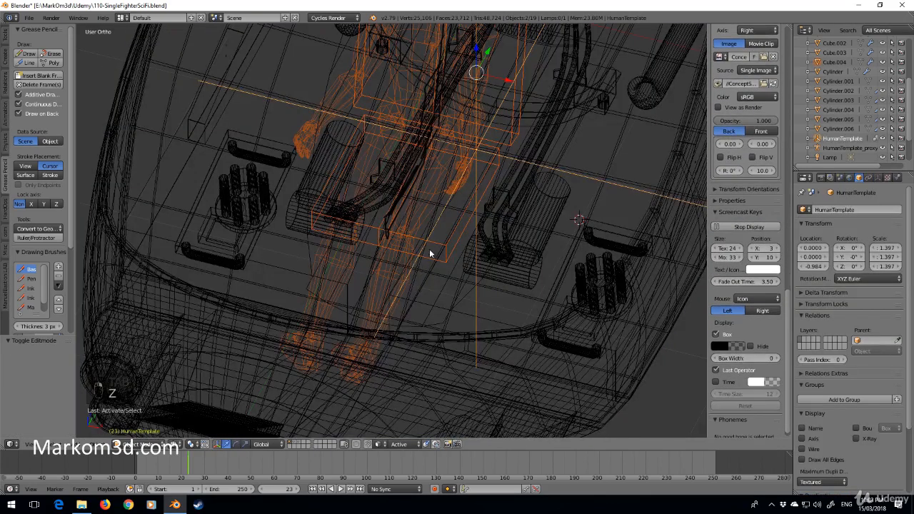
{"action": "key", "text": "3"}
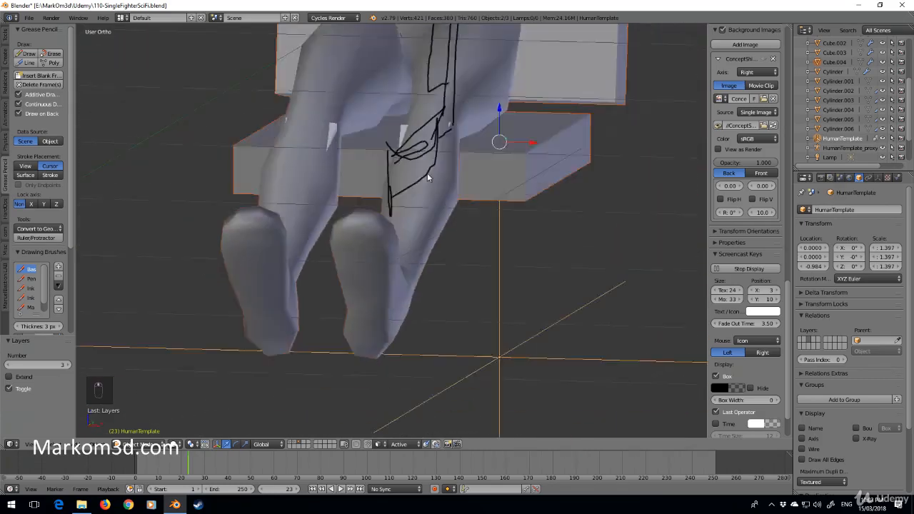
{"action": "key", "text": "Tab"}
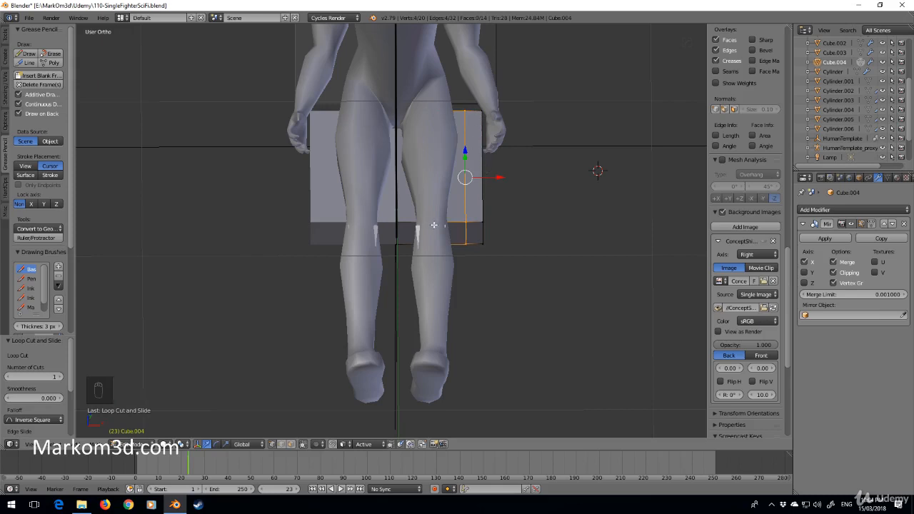
- Add Ctrl+R loop cuts across and along the seat, spread them sideways, and select the top faces
{"action": "key", "text": "ctrl+r"}
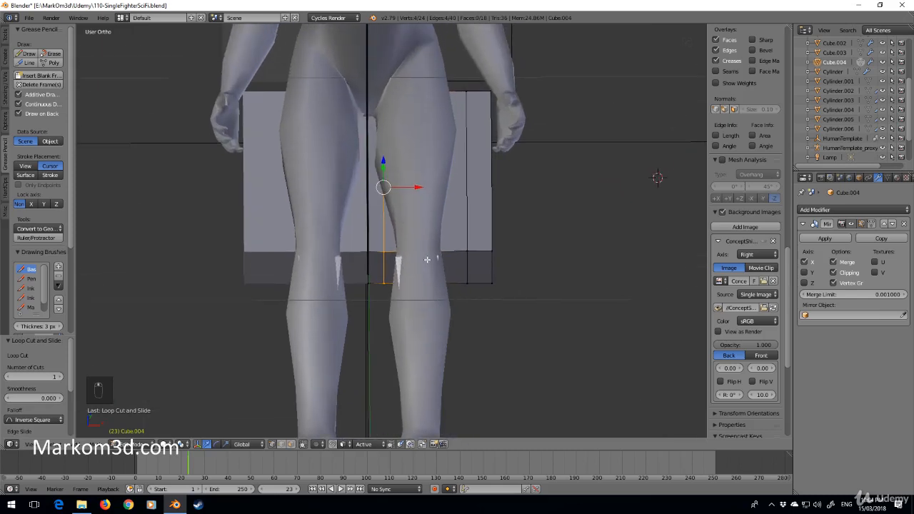
{"action": "key", "text": "ctrl+r"}
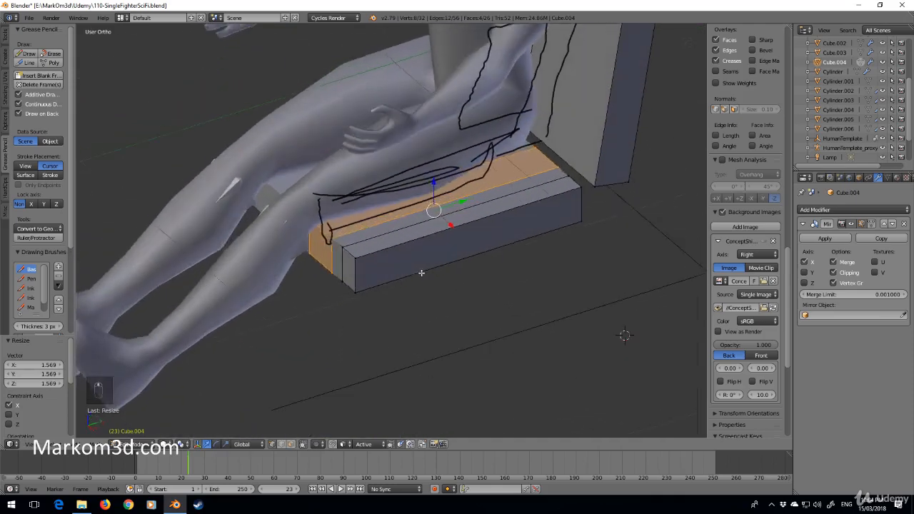
{"action": "key", "text": "ctrl+r"}
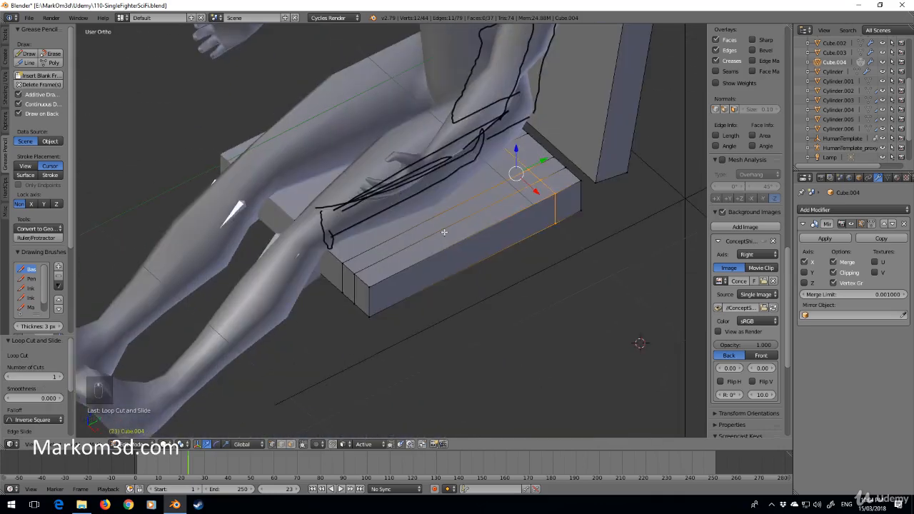
{"action": "key", "text": "ctrl+r"}
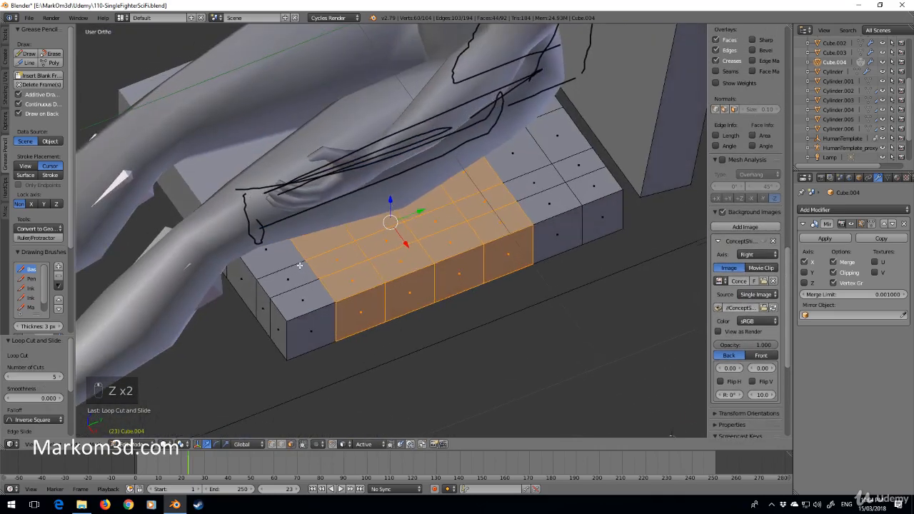
{"action": "left_click", "coordinate": [446, 190]}
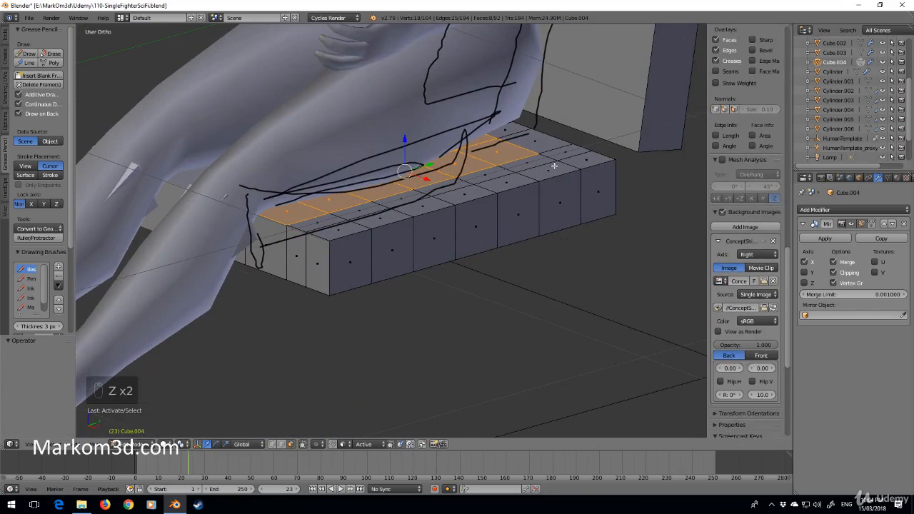
{"action": "key", "text": "g"}
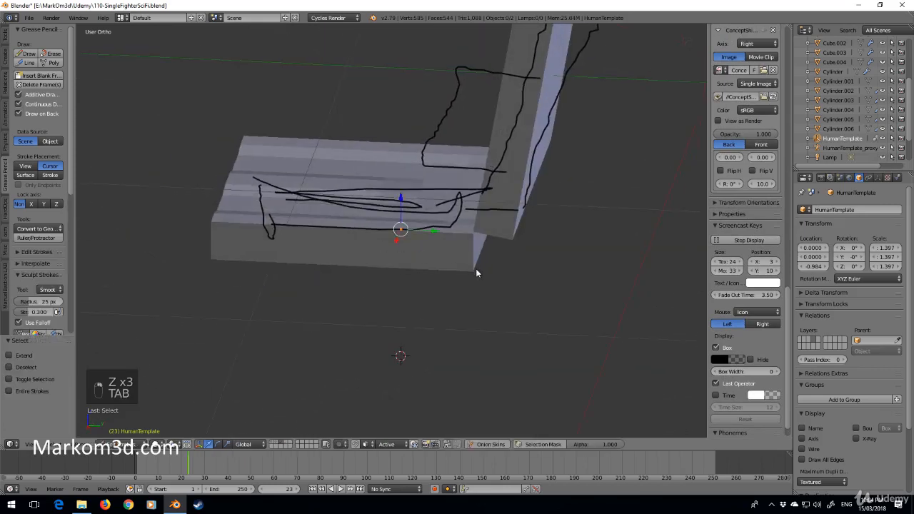
- Extrude the seat's front faces upward along Z by about 0.034
{"action": "key", "text": "Tab"}
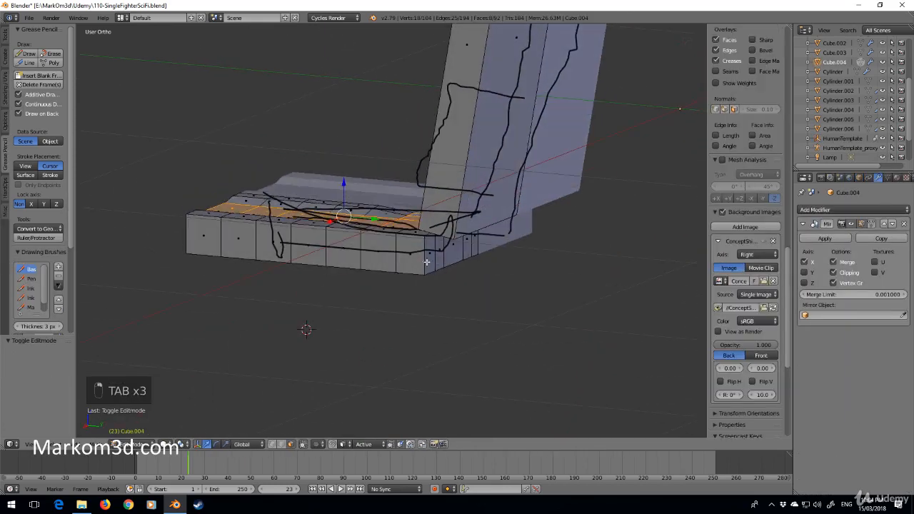
{"action": "left_click", "coordinate": [453, 246]}
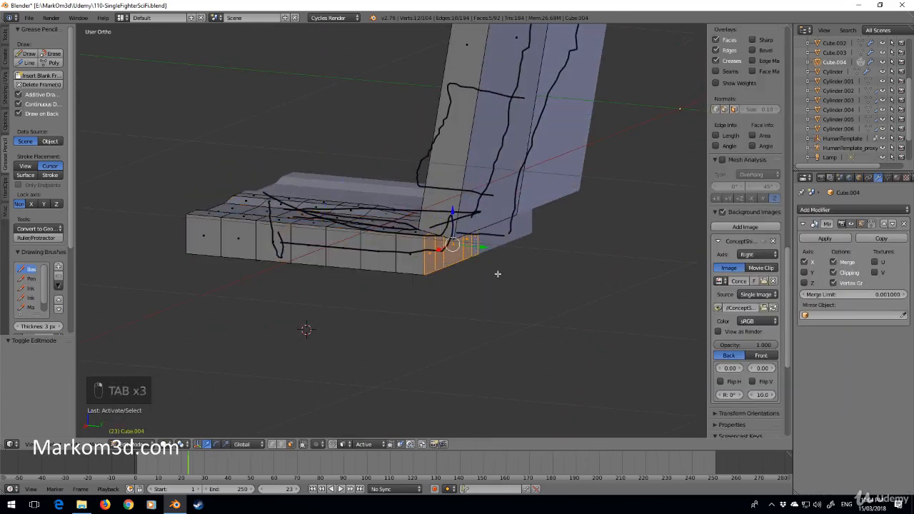
{"action": "key", "text": "e"}
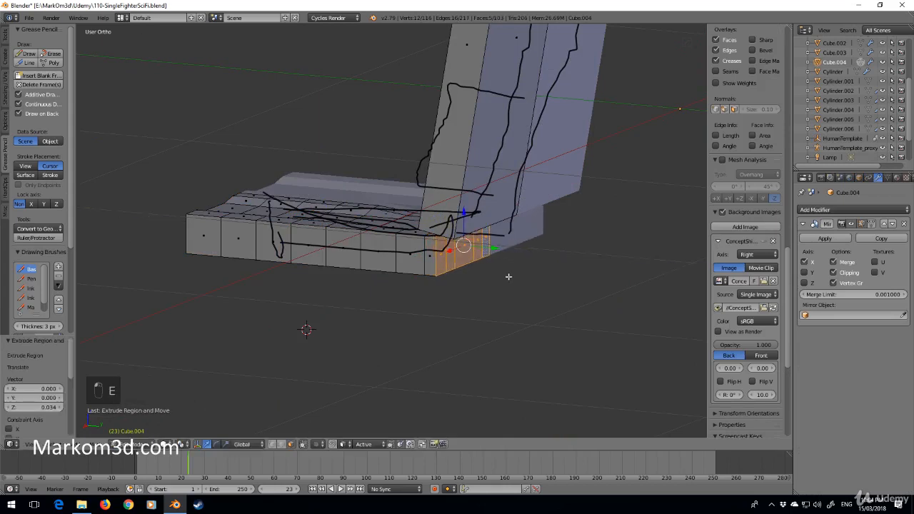
{"action": "left_click_drag", "start_coordinate": [508, 277], "coordinate": [446, 389]}
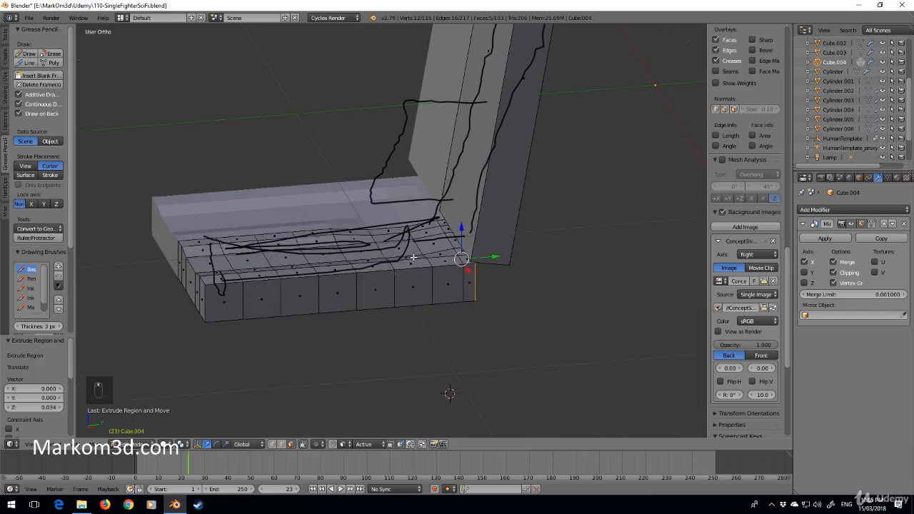
- Add a Bevel modifier to the seat cushion and leave Edit Mode to preview the rounded edges
{"action": "left_click", "coordinate": [850, 210]}
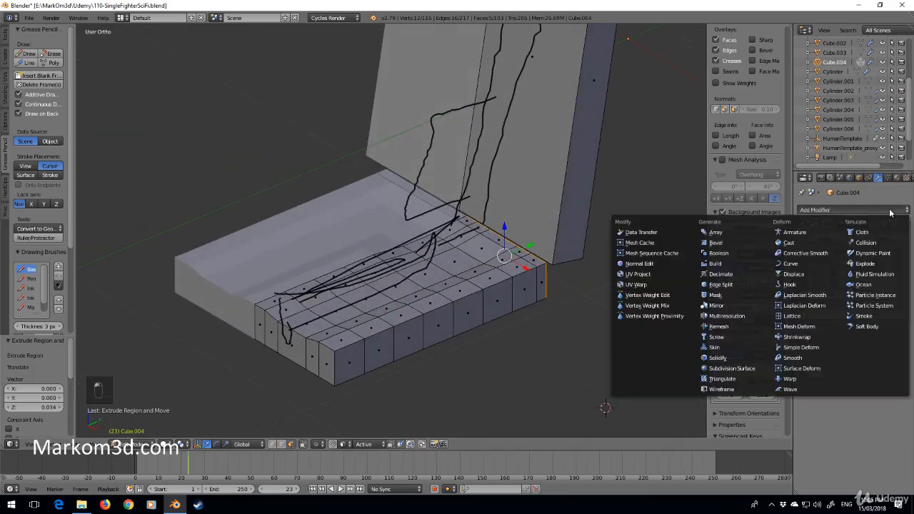
{"action": "mouse_move", "coordinate": [731, 367]}
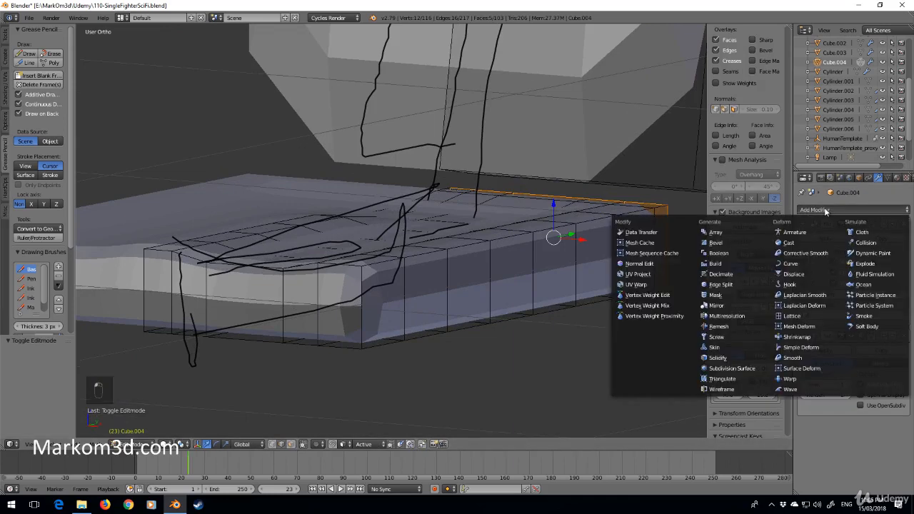
{"action": "mouse_move", "coordinate": [718, 242]}
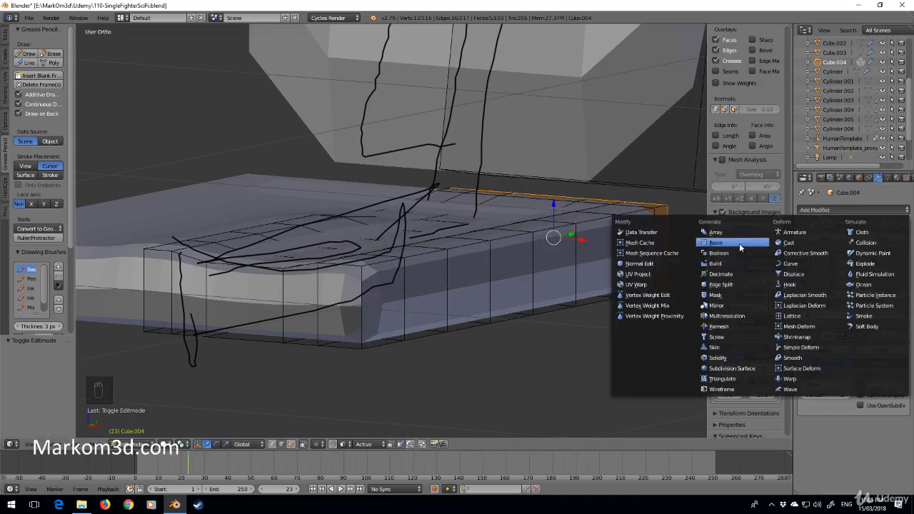
{"action": "left_click", "coordinate": [715, 242]}
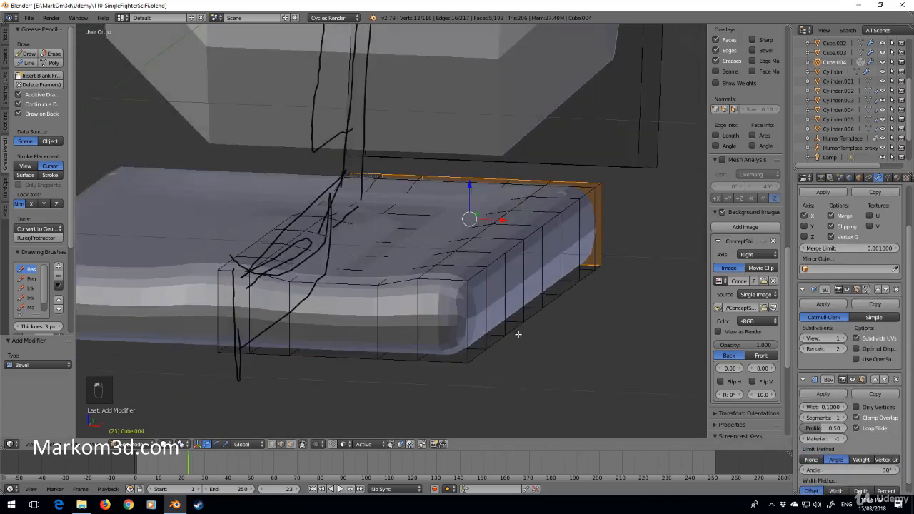
{"action": "mouse_move", "coordinate": [528, 258]}
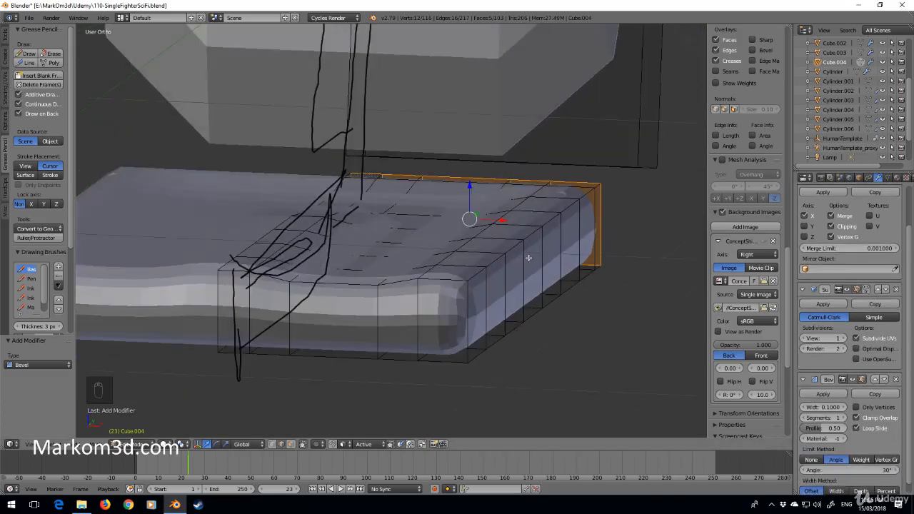
{"action": "key", "text": "Tab"}
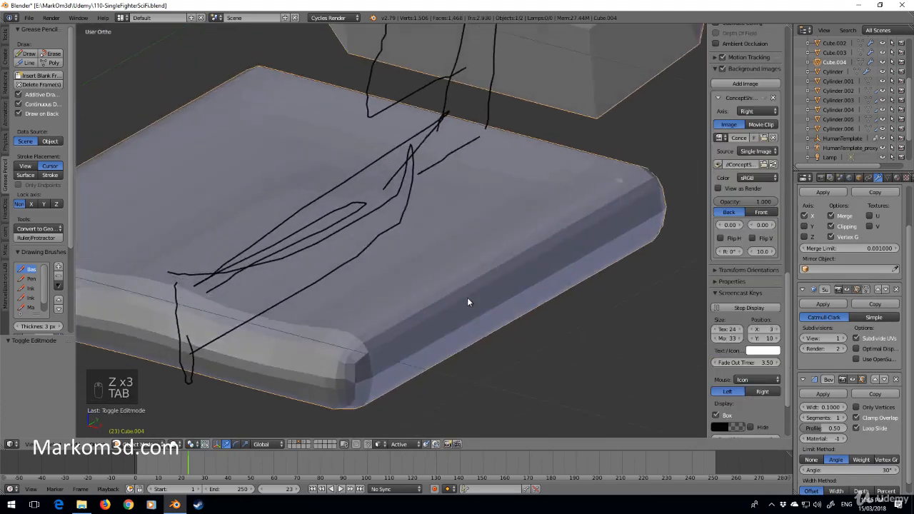
- Sink the extruded top edges into a groove and add a loop cut near the cushion side's top
{"action": "key", "text": "Tab"}
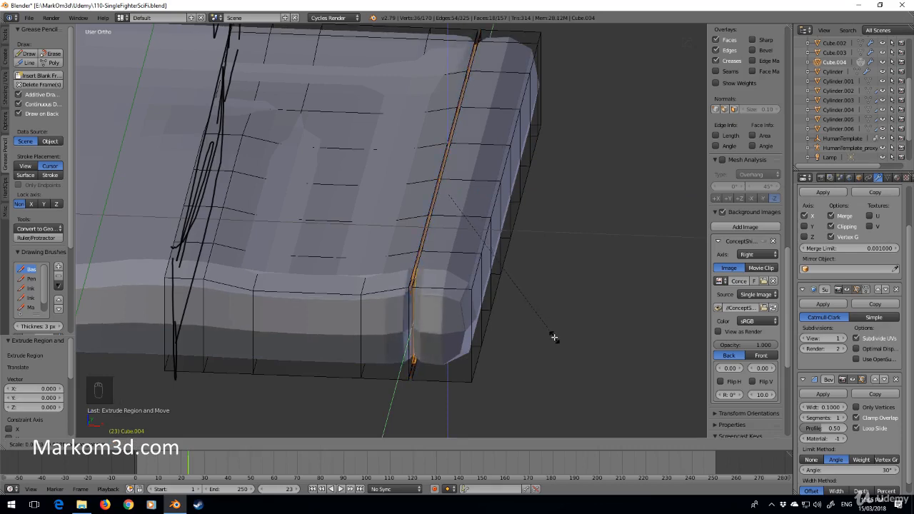
{"action": "key", "text": "s"}
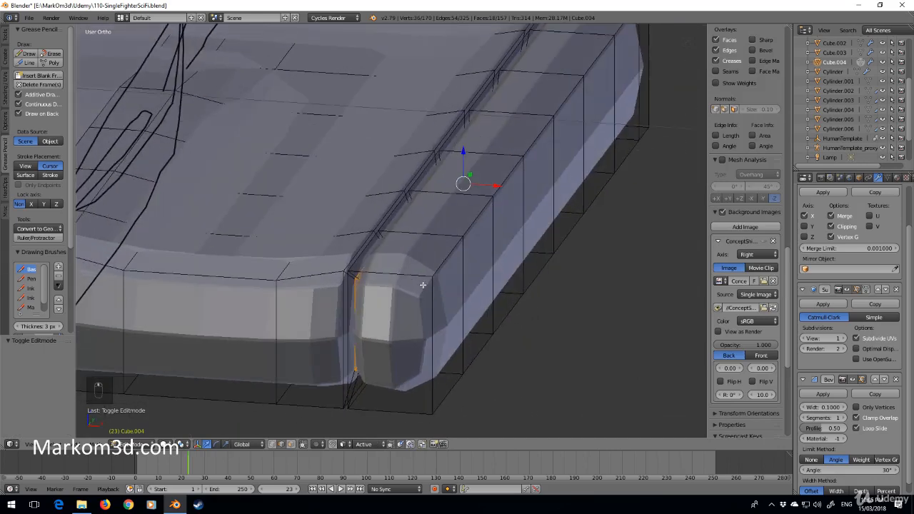
{"action": "key", "text": "ctrl+r"}
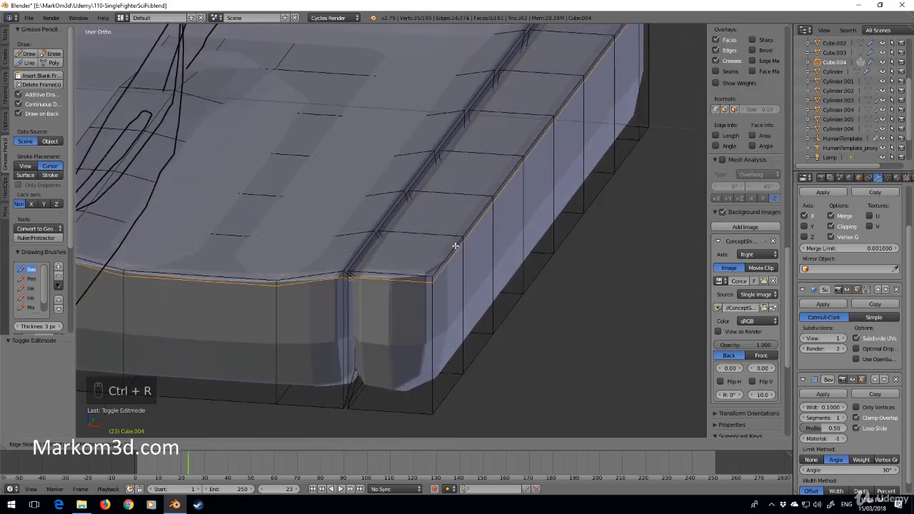
{"action": "key", "text": "ctrl+r"}
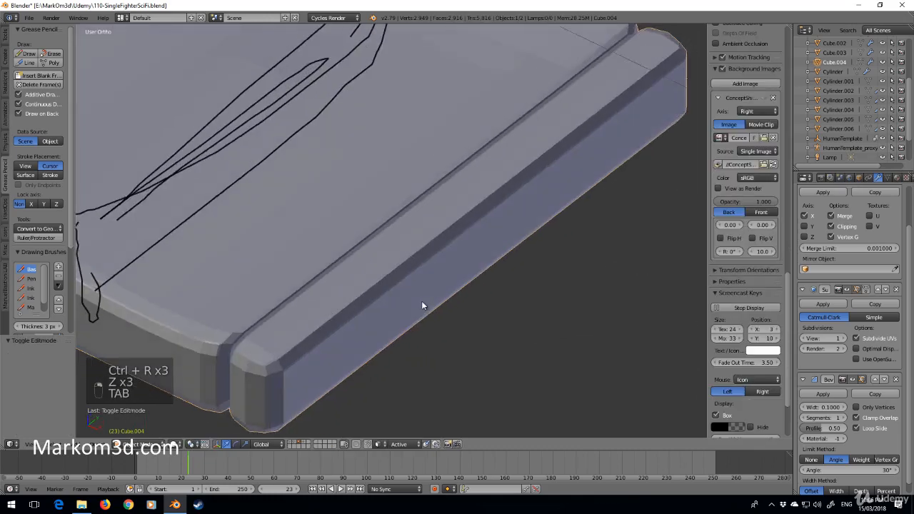
- Add and slide edge loops near the cushion corner and groove, previewing the smoothed shape
{"action": "key", "text": "Tab"}
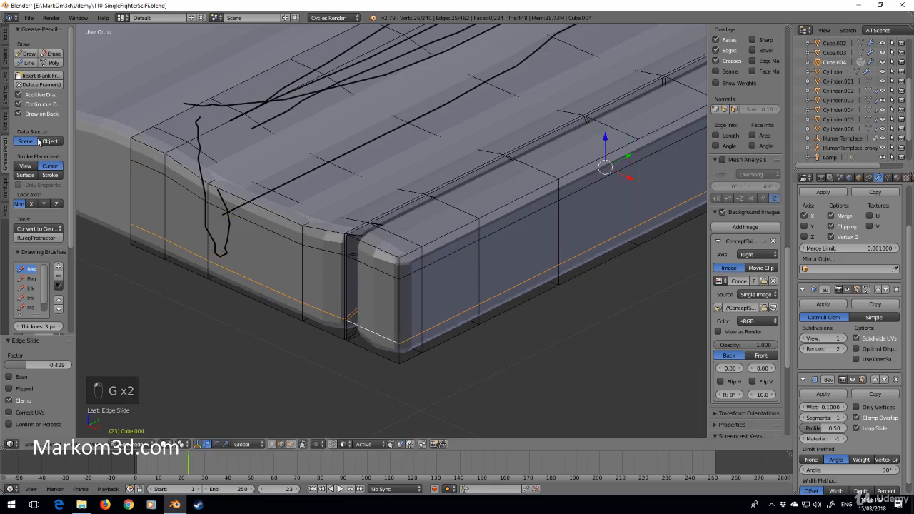
{"action": "key", "text": "Tab"}
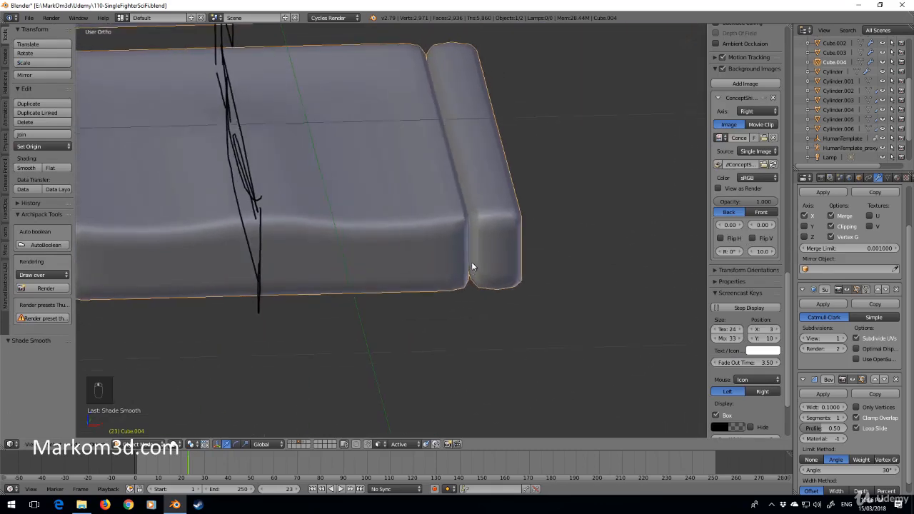
{"action": "key", "text": "Tab"}
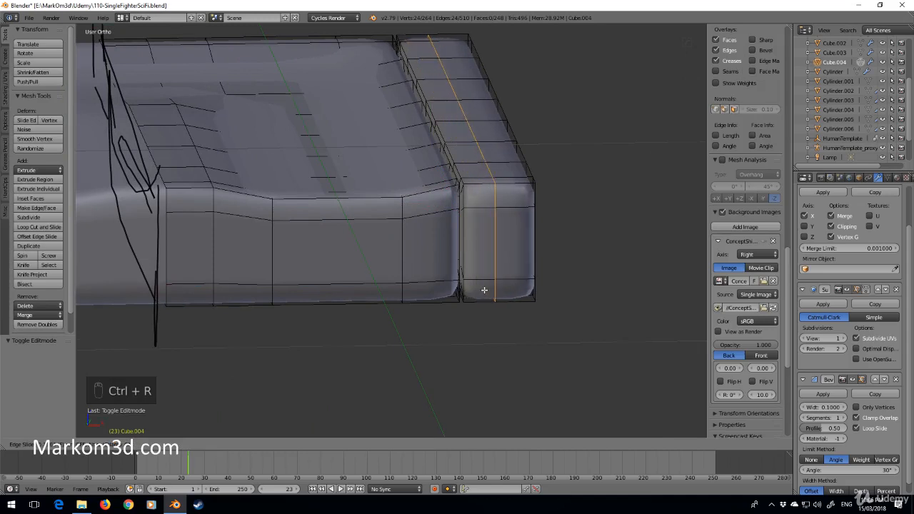
{"action": "left_click", "coordinate": [484, 289]}
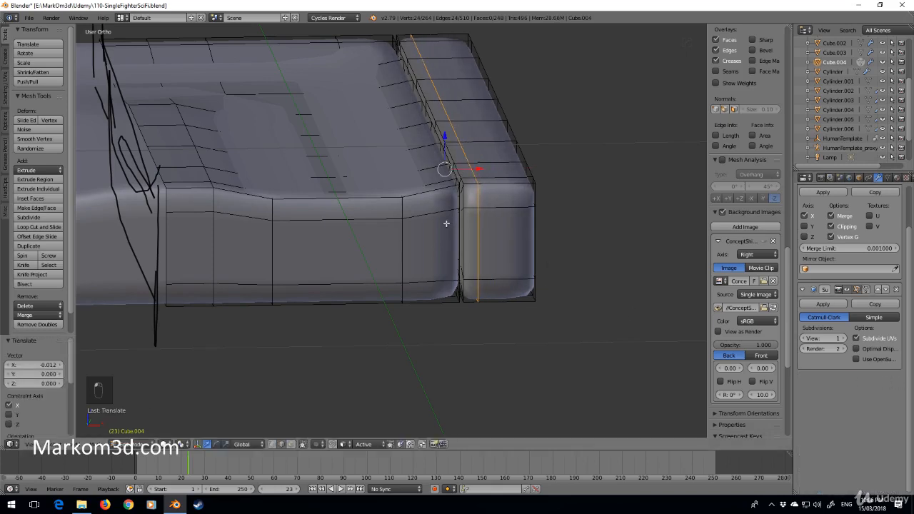
{"action": "key", "text": "ctrl+r"}
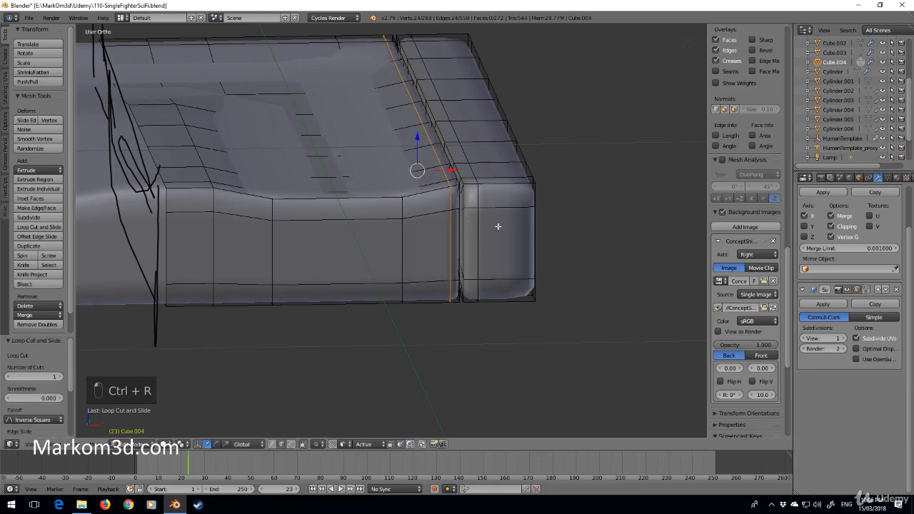
{"action": "key", "text": "Tab"}
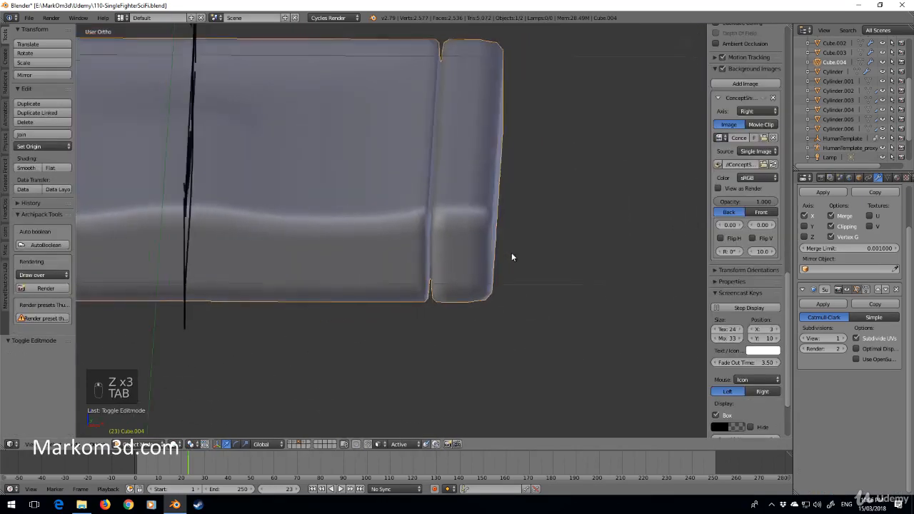
{"action": "key", "text": "Tab"}
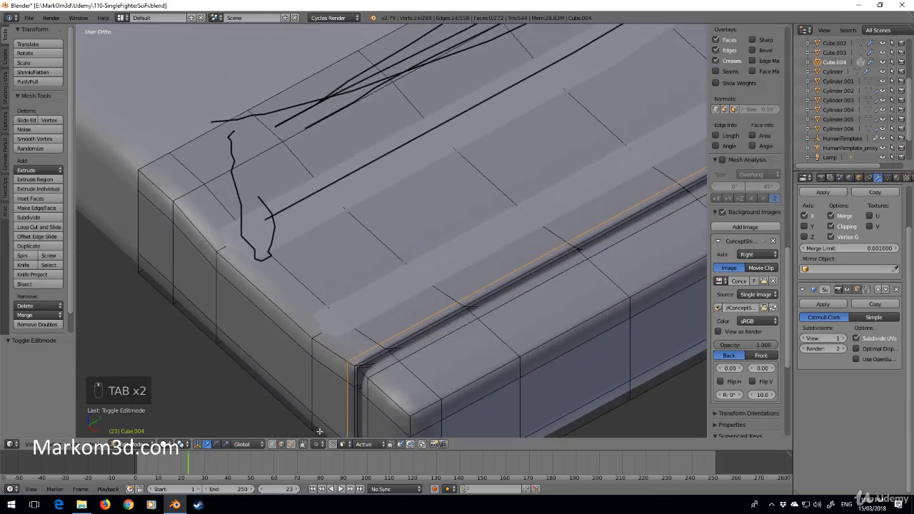
- Inset the top face strip into rows of tufted rectangular pads with a dividing edge loop
{"action": "key", "text": "Tab"}
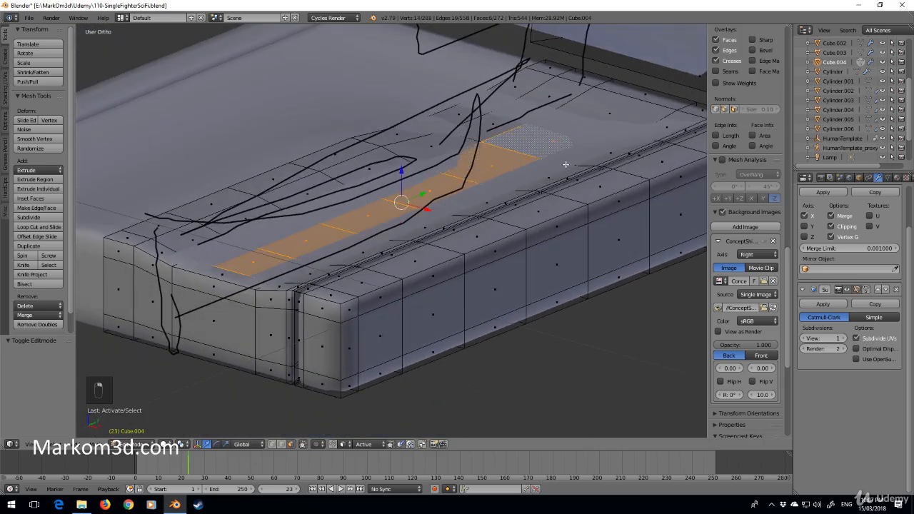
{"action": "mouse_move", "coordinate": [596, 264]}
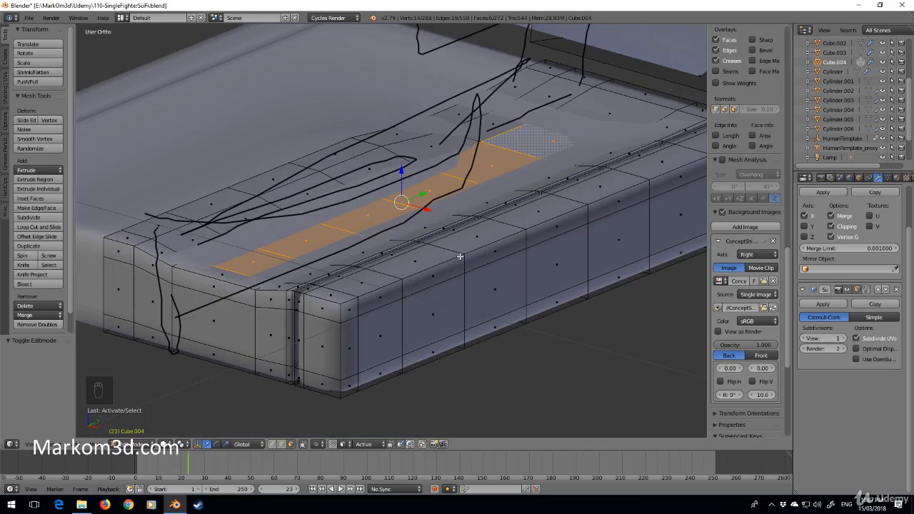
{"action": "key", "text": "i"}
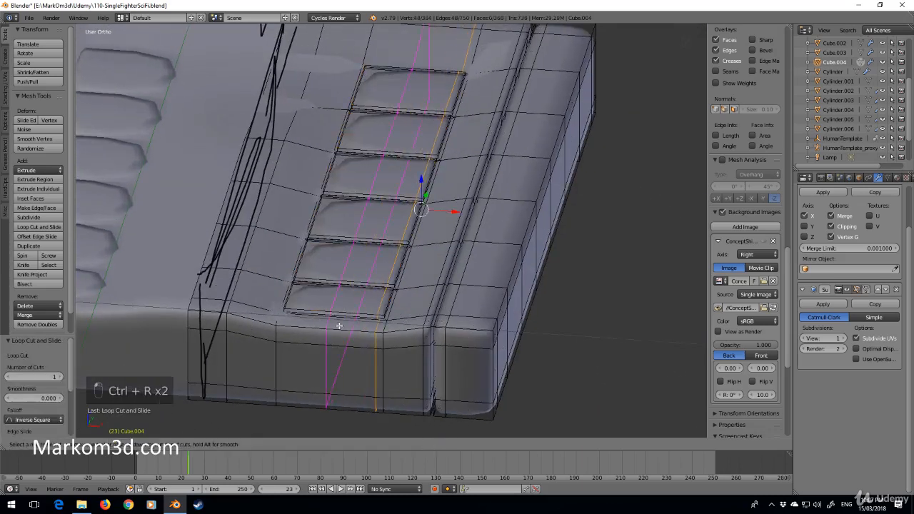
{"action": "key", "text": "Tab"}
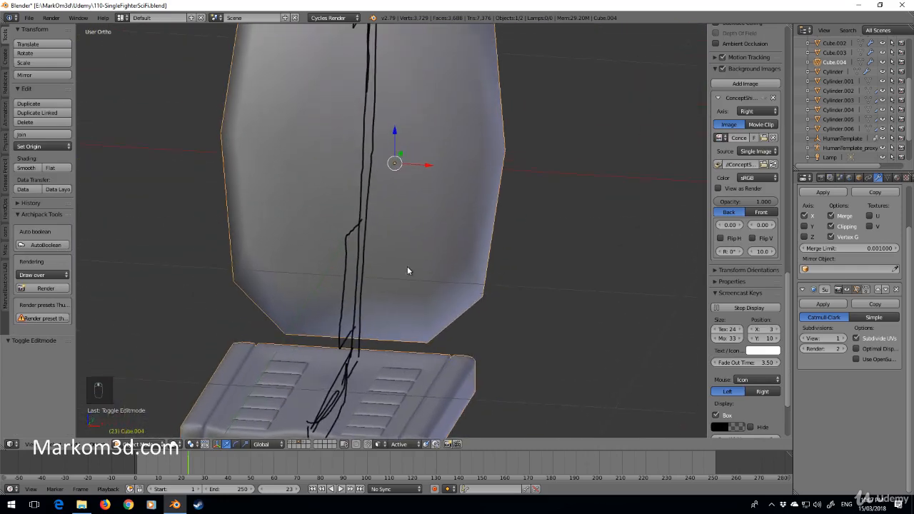
- Add a vertical loop cut near the backrest edge, then shift its outer edge loop slightly outward
{"action": "key", "text": "Tab"}
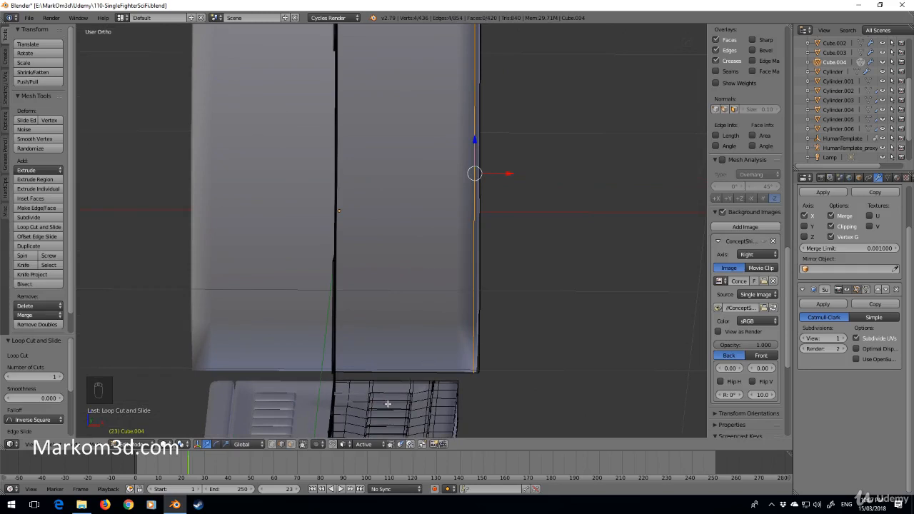
{"action": "key", "text": "ctrl+r"}
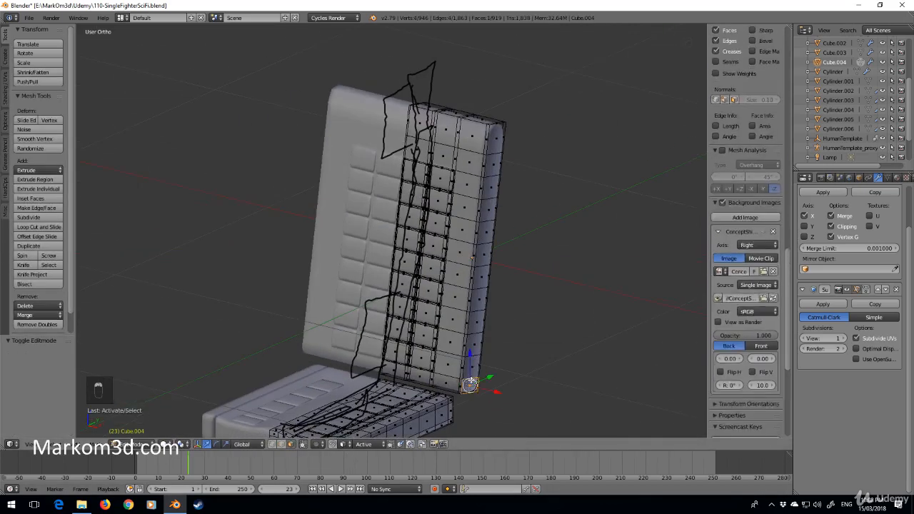
{"action": "left_click", "coordinate": [486, 257]}
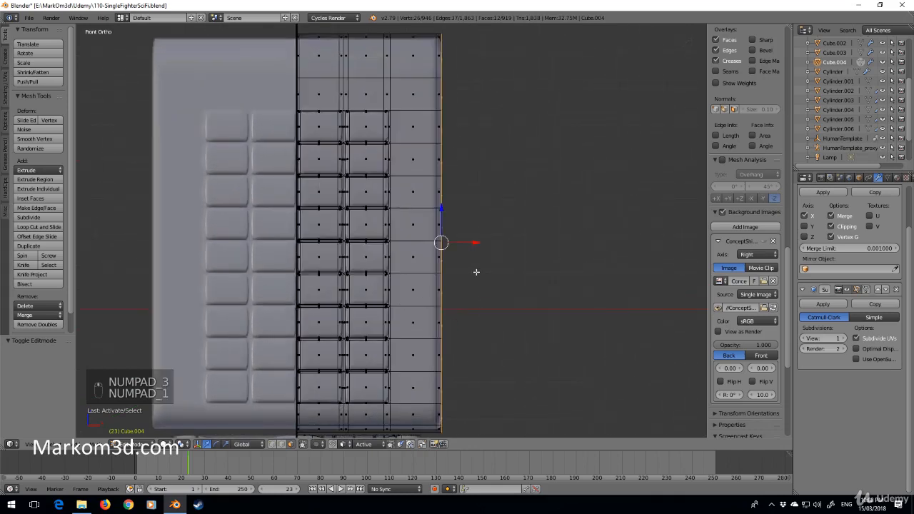
{"action": "left_click_drag", "start_coordinate": [441, 243], "coordinate": [448, 243]}
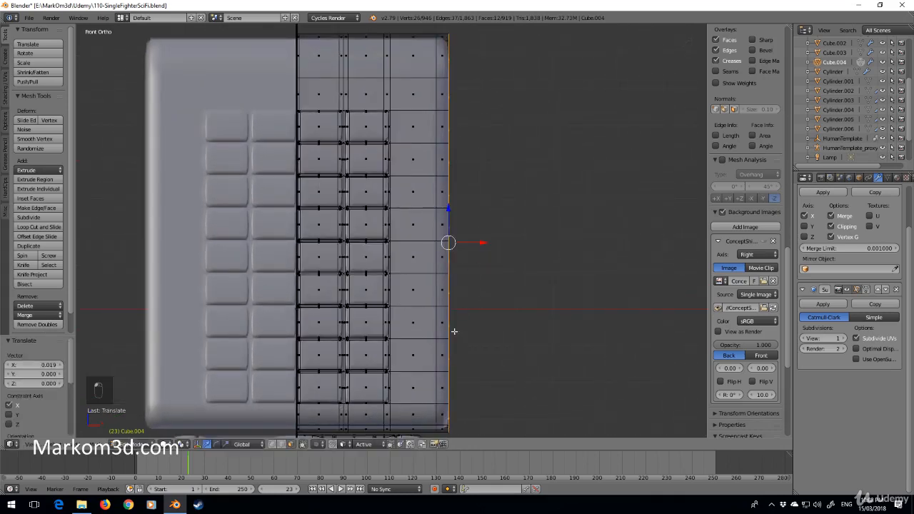
{"action": "key", "text": "ctrl+z"}
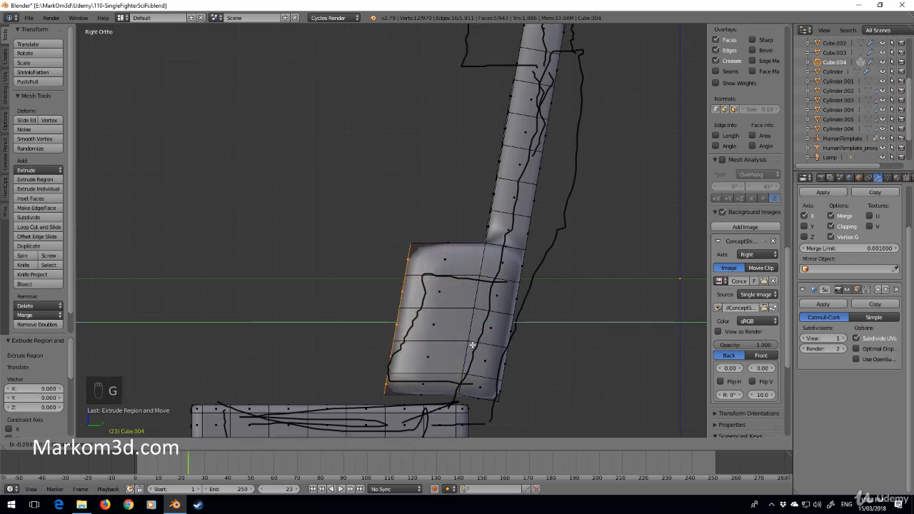
- Move the extruded side wing into place and add supporting edge loops at its joint
{"action": "key", "text": "ctrl+r"}
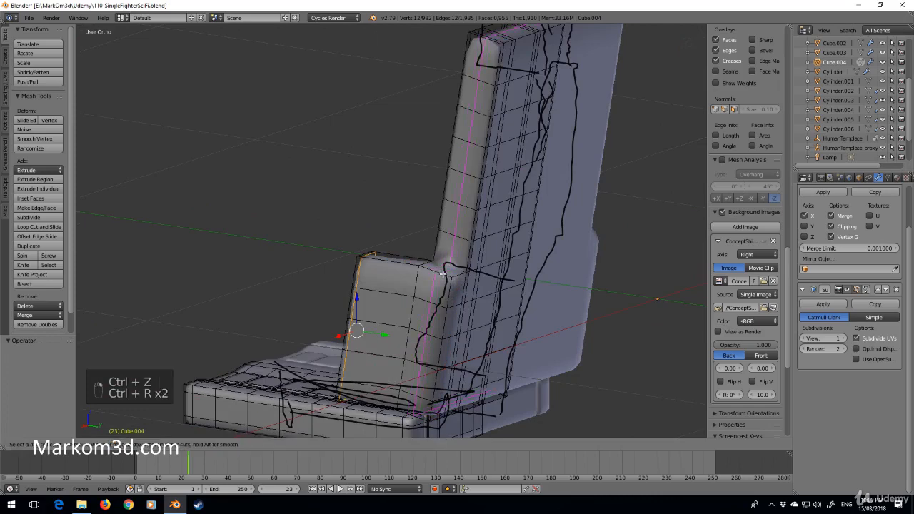
{"action": "key", "text": "ctrl+r"}
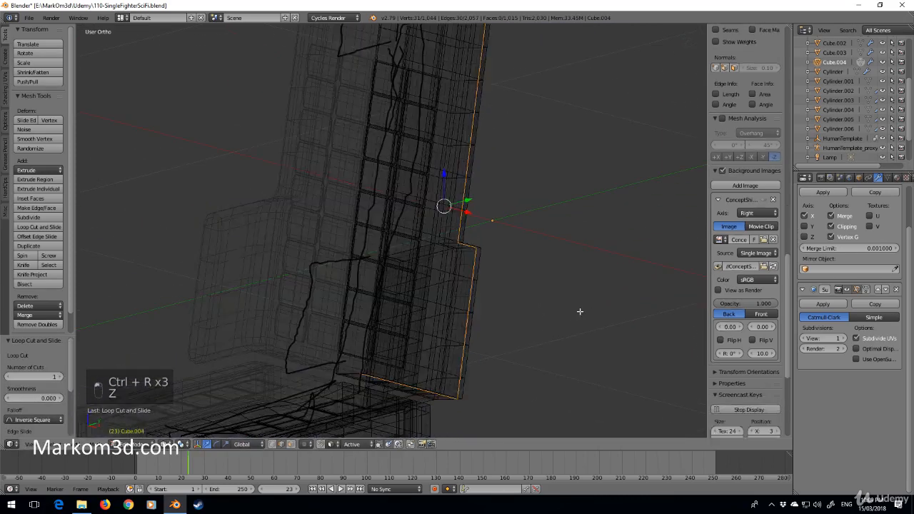
{"action": "key", "text": "Tab"}
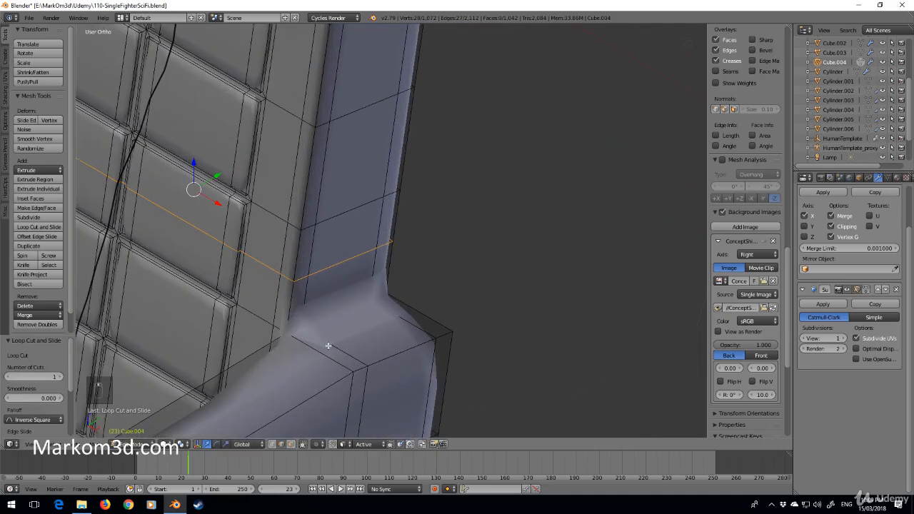
{"action": "key", "text": "ctrl+r"}
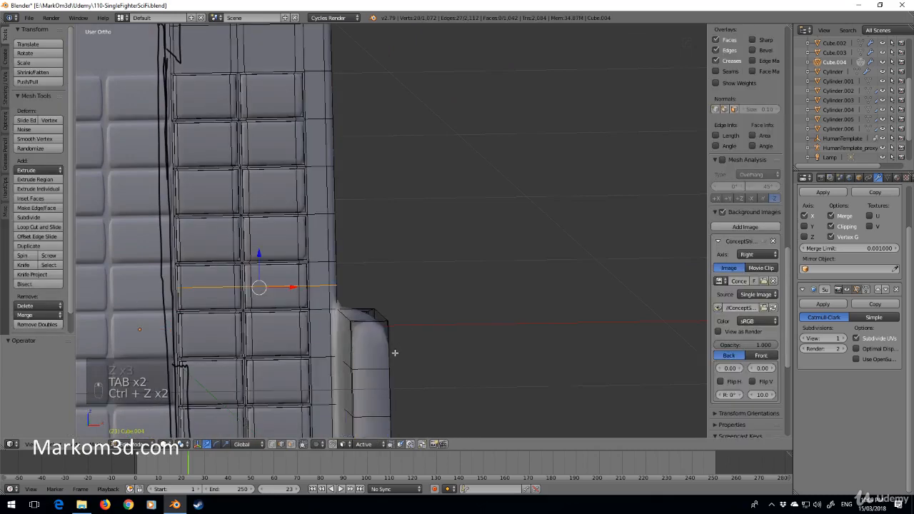
{"action": "key", "text": "Tab"}
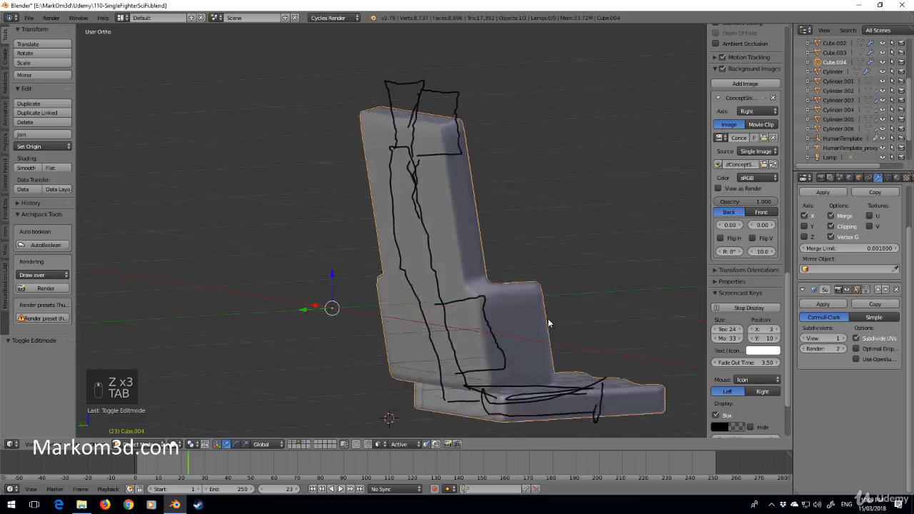
- Orbit beside the figure's head and enter Edit Mode on the seat backrest
{"action": "left_click_drag", "start_coordinate": [546, 322], "coordinate": [389, 299]}
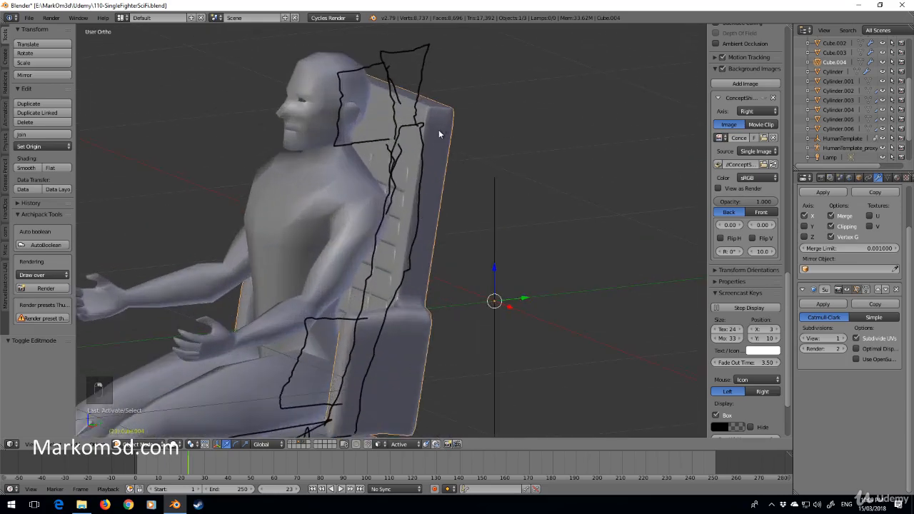
{"action": "key", "text": "Tab"}
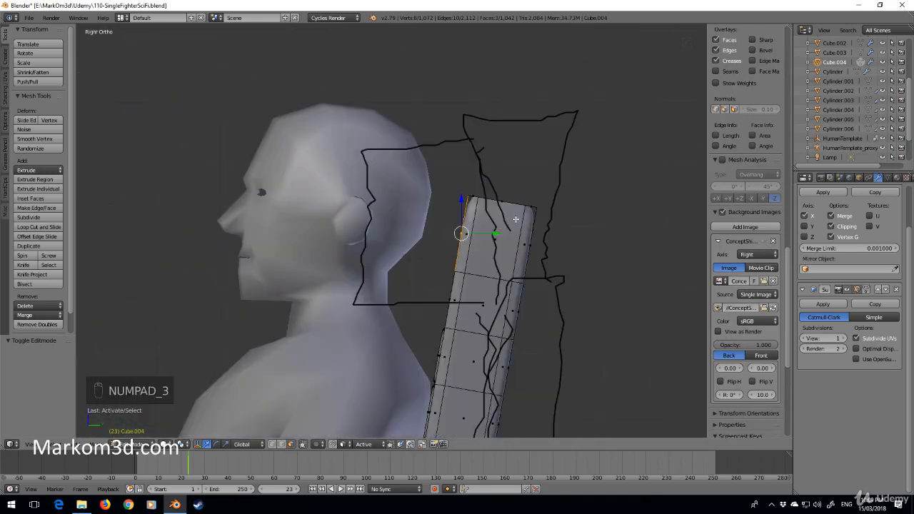
- Extrude the backrest's top edge forward into a headrest wing with an edge loop across it
{"action": "key", "text": "e"}
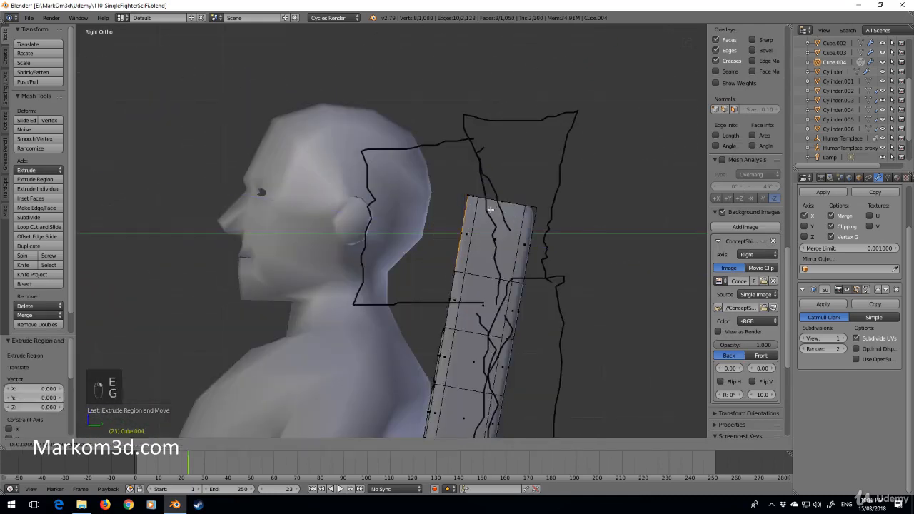
{"action": "left_click_drag", "start_coordinate": [491, 209], "coordinate": [371, 213]}
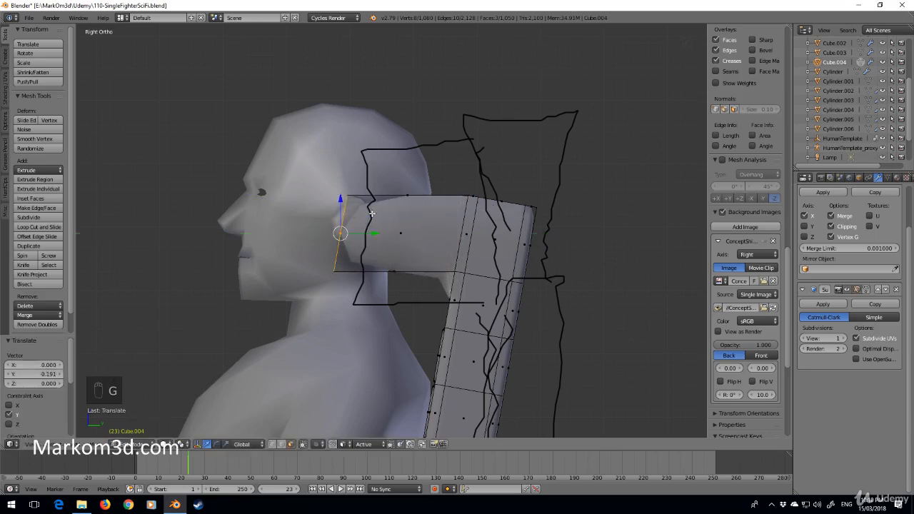
{"action": "key", "text": "ctrl+r"}
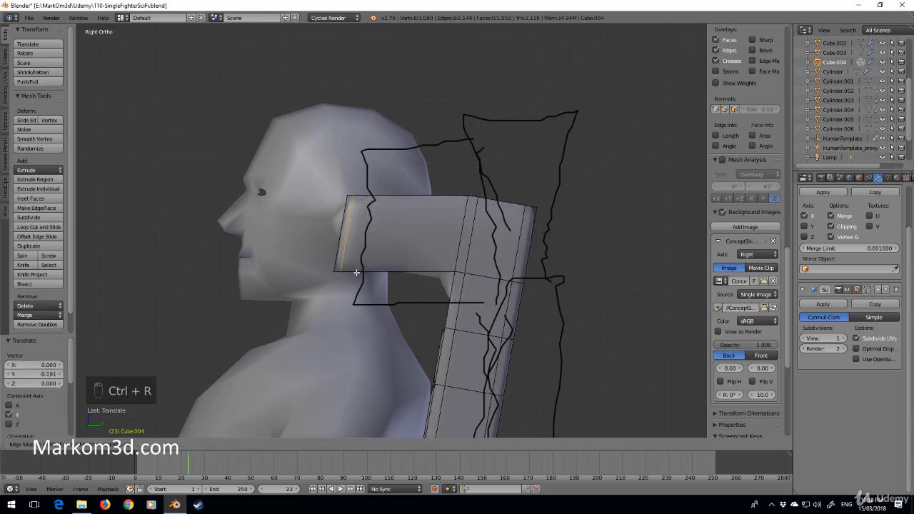
{"action": "key", "text": "Tab"}
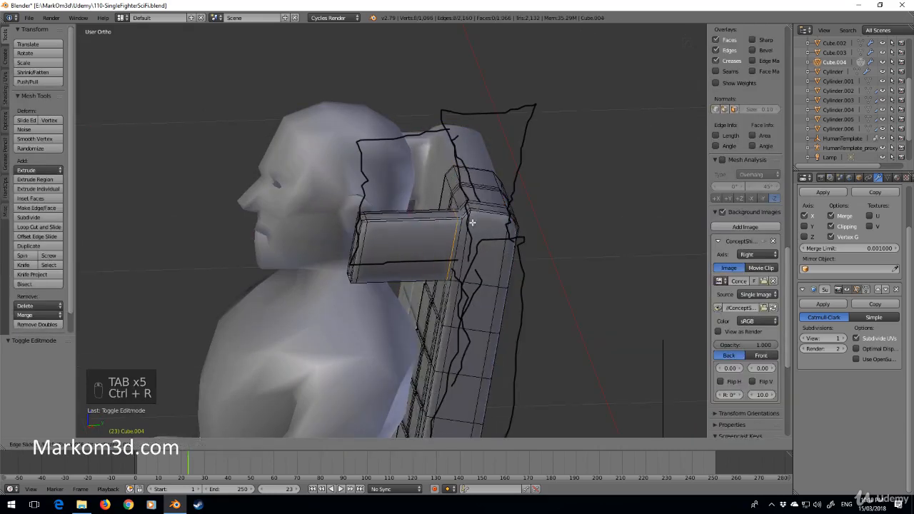
{"action": "key", "text": "Tab"}
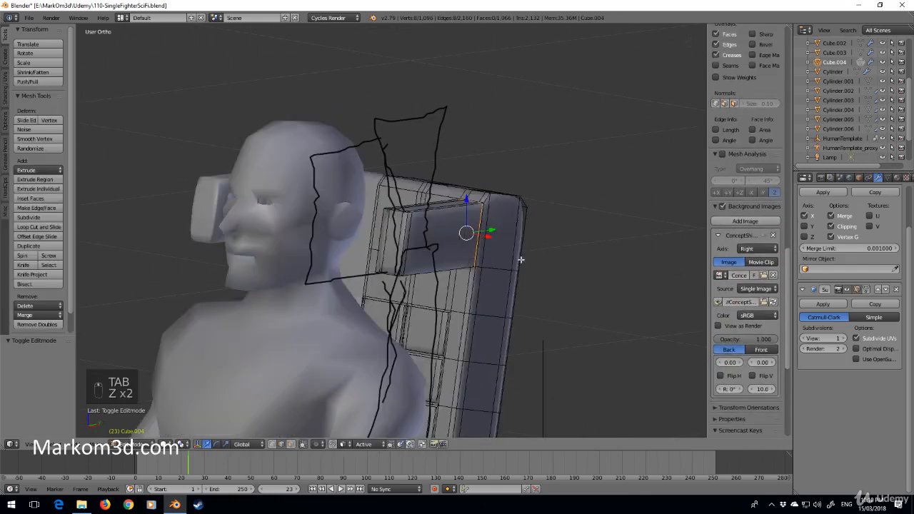
- Undo the first wing edits and view the backrest's side faces from the right
{"action": "key", "text": "ctrl+z"}
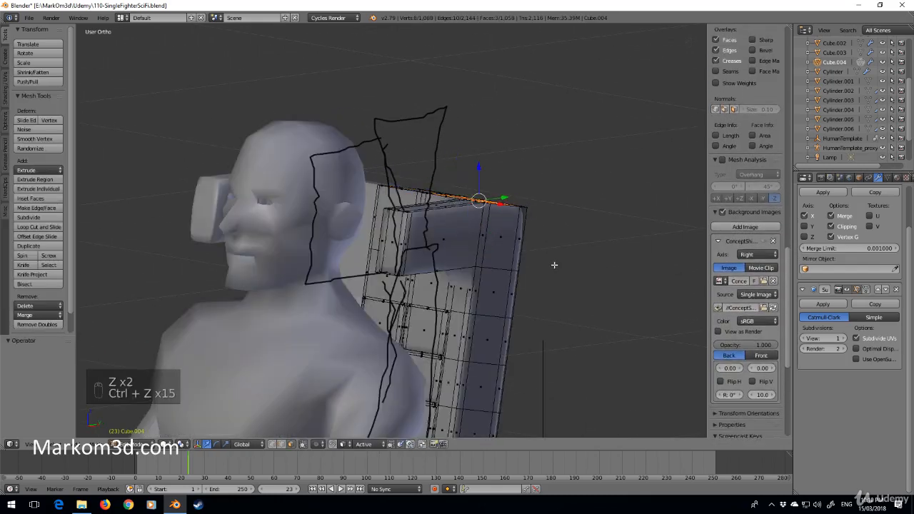
{"action": "key", "text": "ctrl+z"}
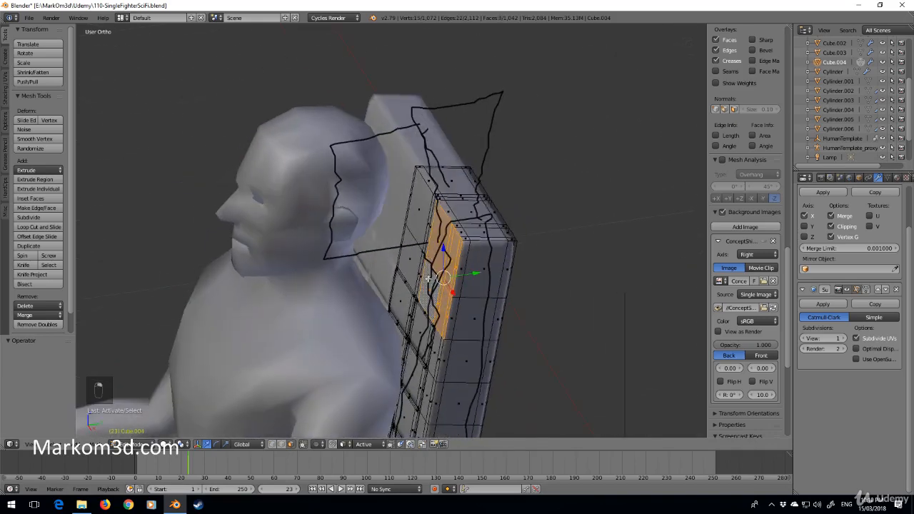
{"action": "left_click_drag", "start_coordinate": [429, 285], "coordinate": [528, 269]}
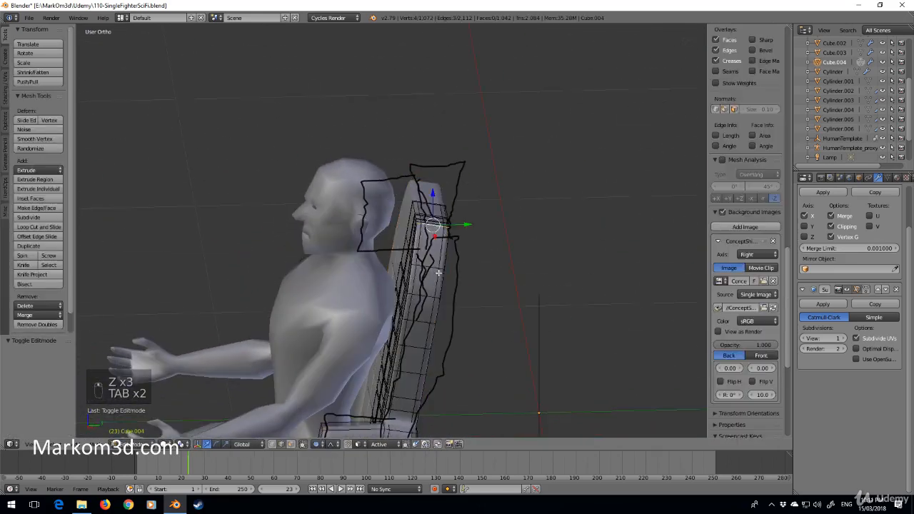
{"action": "key", "text": "Tab"}
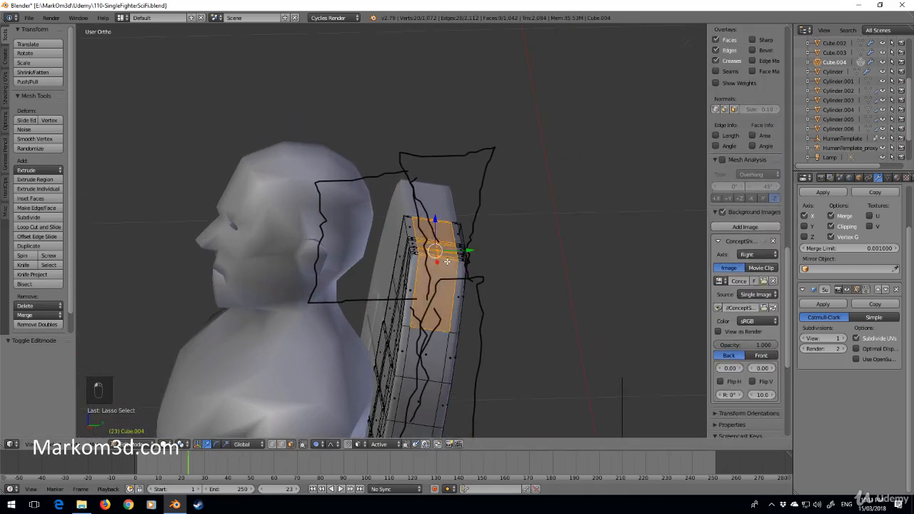
{"action": "key", "text": "KP_3"}
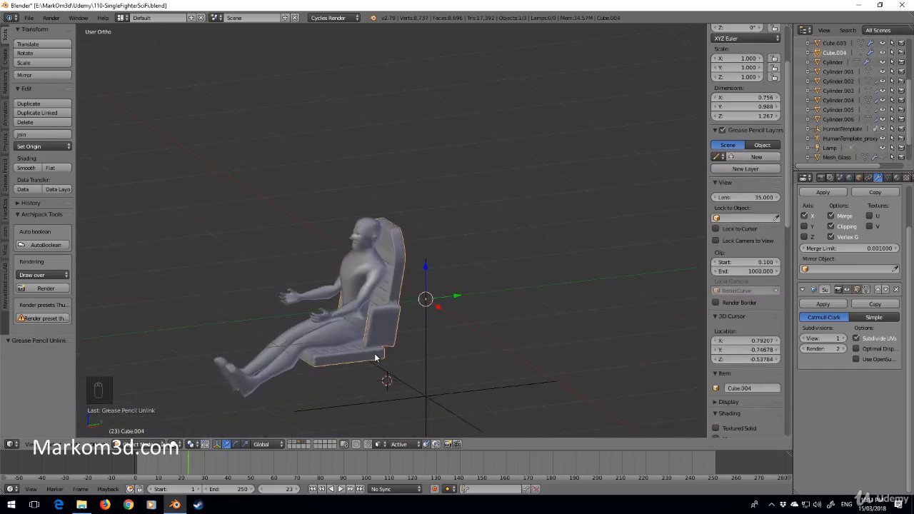
- Unhide the hull and view the cockpit top-down in wireframe, discarding a trial seat duplicate
{"action": "key", "text": "NUMPAD_3"}
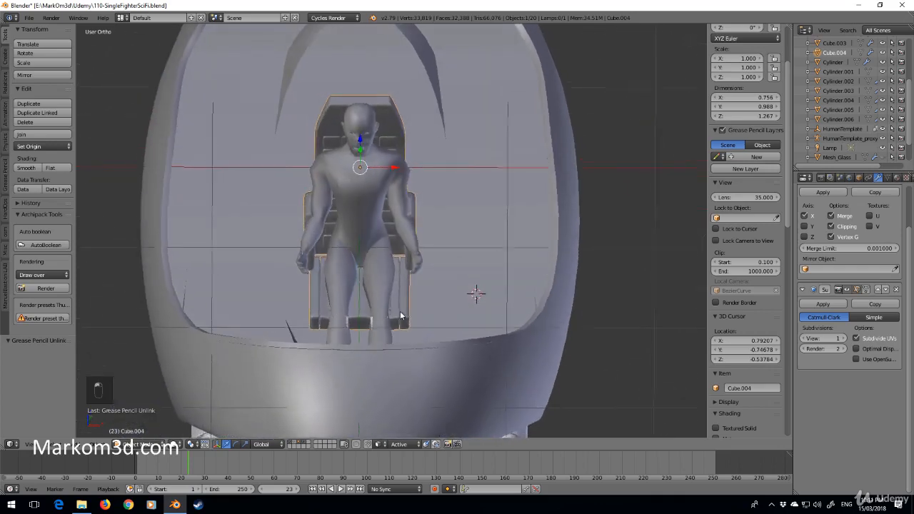
{"action": "key", "text": "KP_7"}
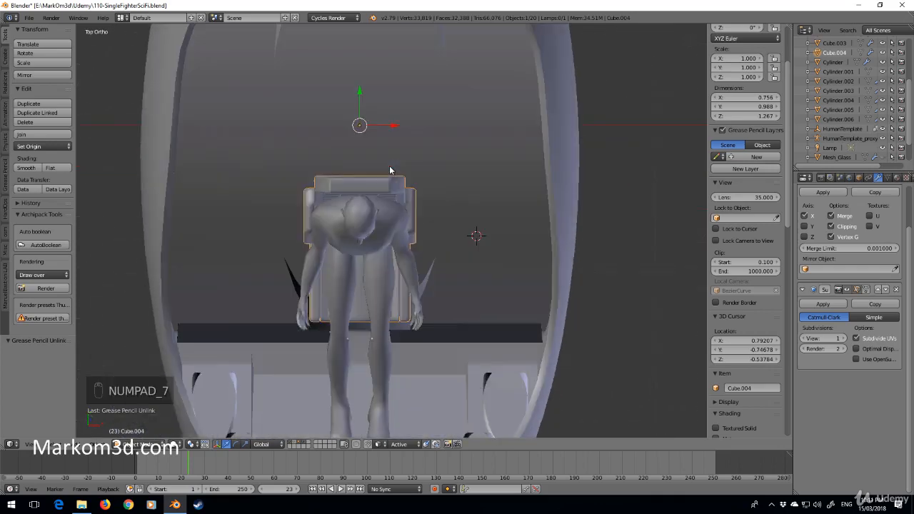
{"action": "key", "text": "z"}
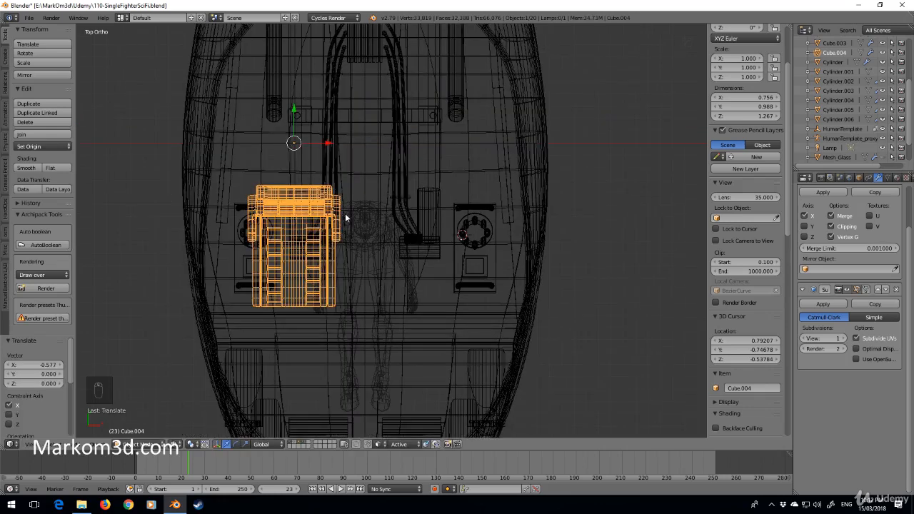
{"action": "key", "text": "shift+d"}
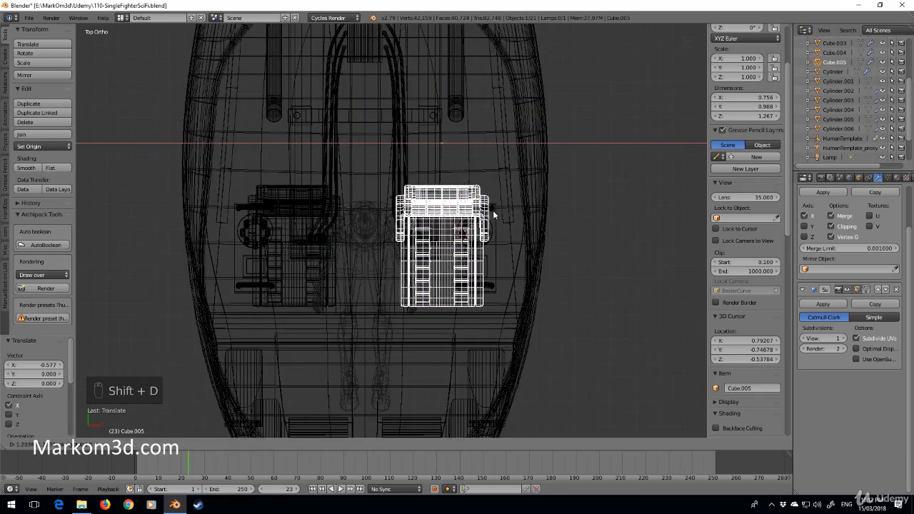
{"action": "key", "text": "ctrl+z"}
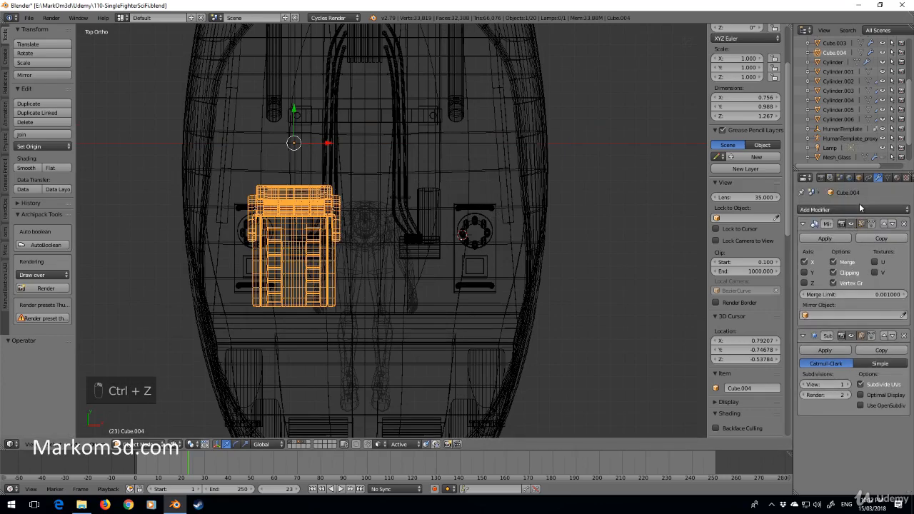
- Add a Mirror modifier to the seat and return to solid shading
{"action": "left_click", "coordinate": [851, 210]}
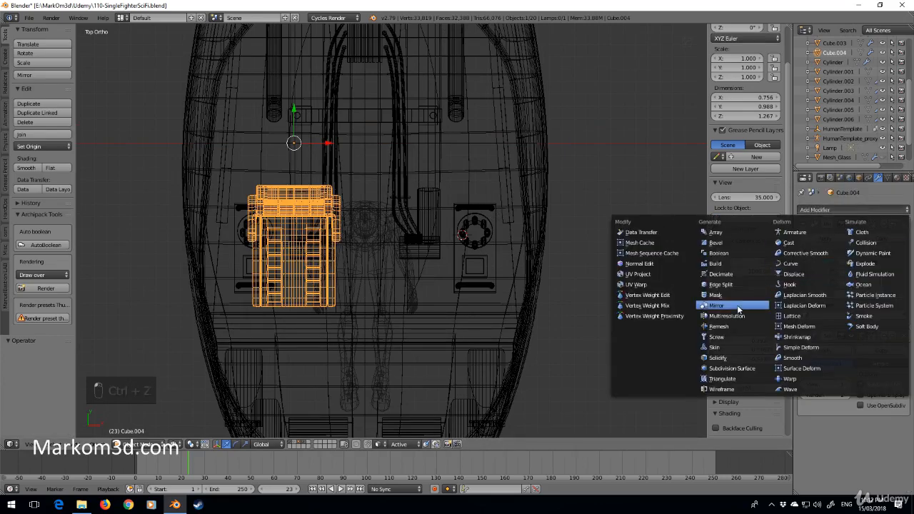
{"action": "left_click", "coordinate": [716, 304]}
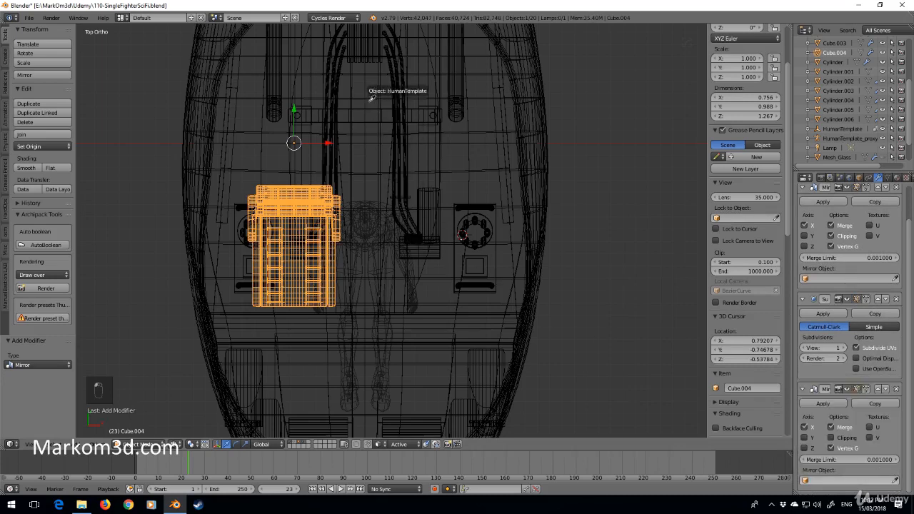
{"action": "mouse_move", "coordinate": [330, 397]}
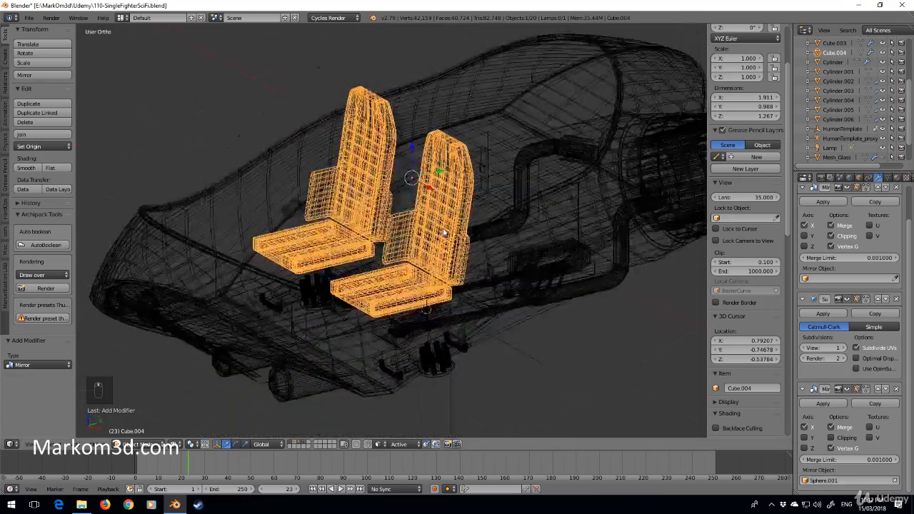
{"action": "key", "text": "z"}
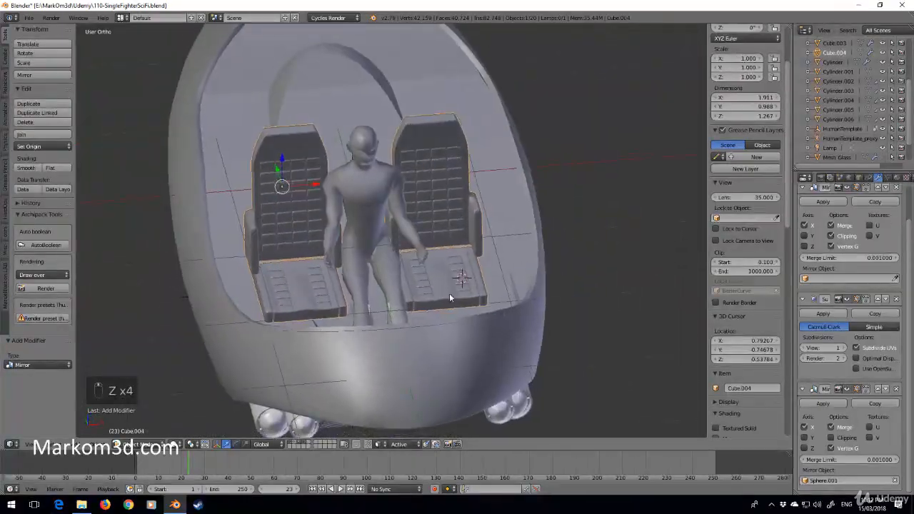
{"action": "key", "text": "Tab"}
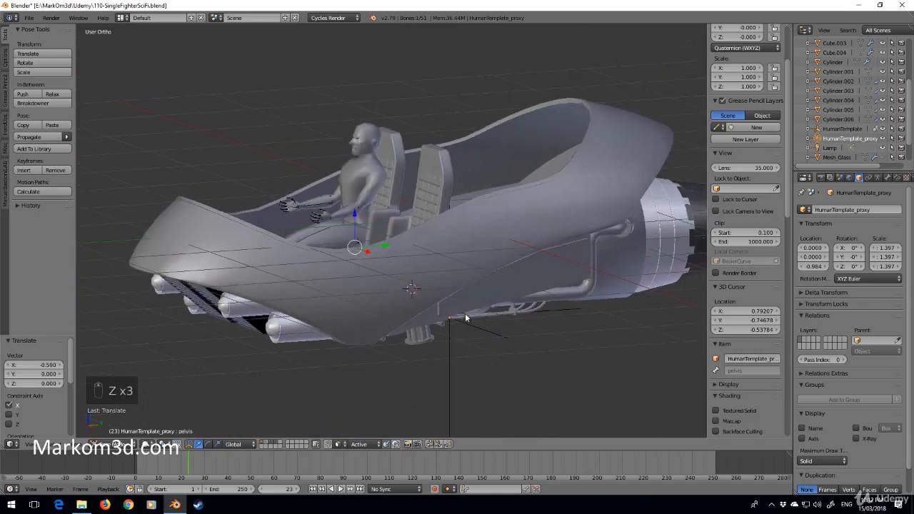
- Reveal the hidden canopy glass with Alt+H
{"action": "key", "text": "alt+h"}
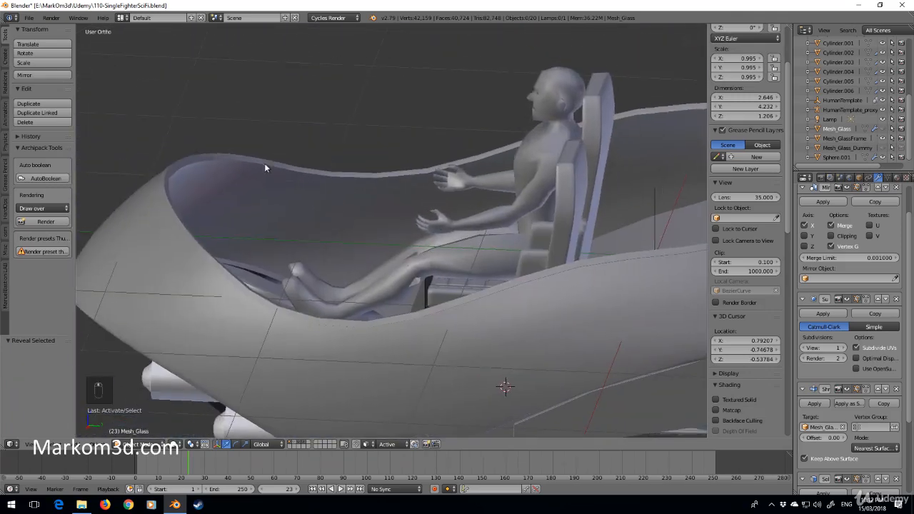
{"action": "mouse_move", "coordinate": [341, 180]}
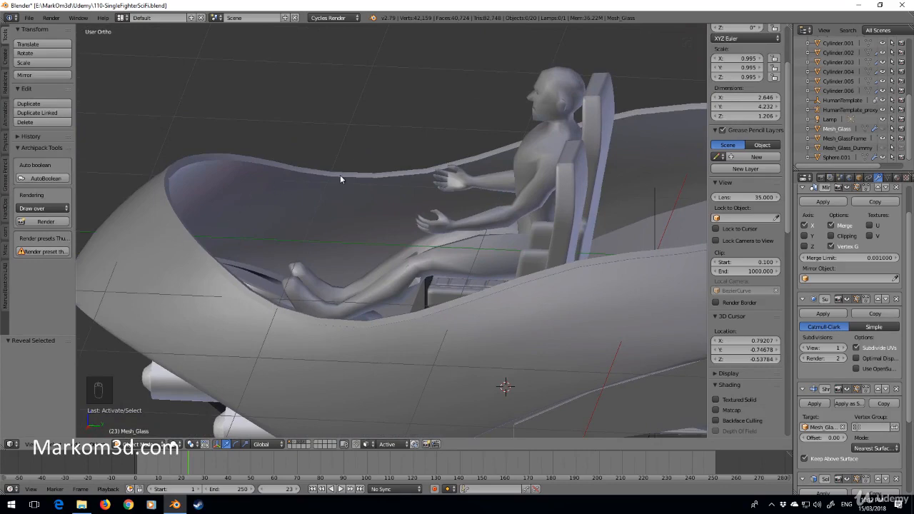